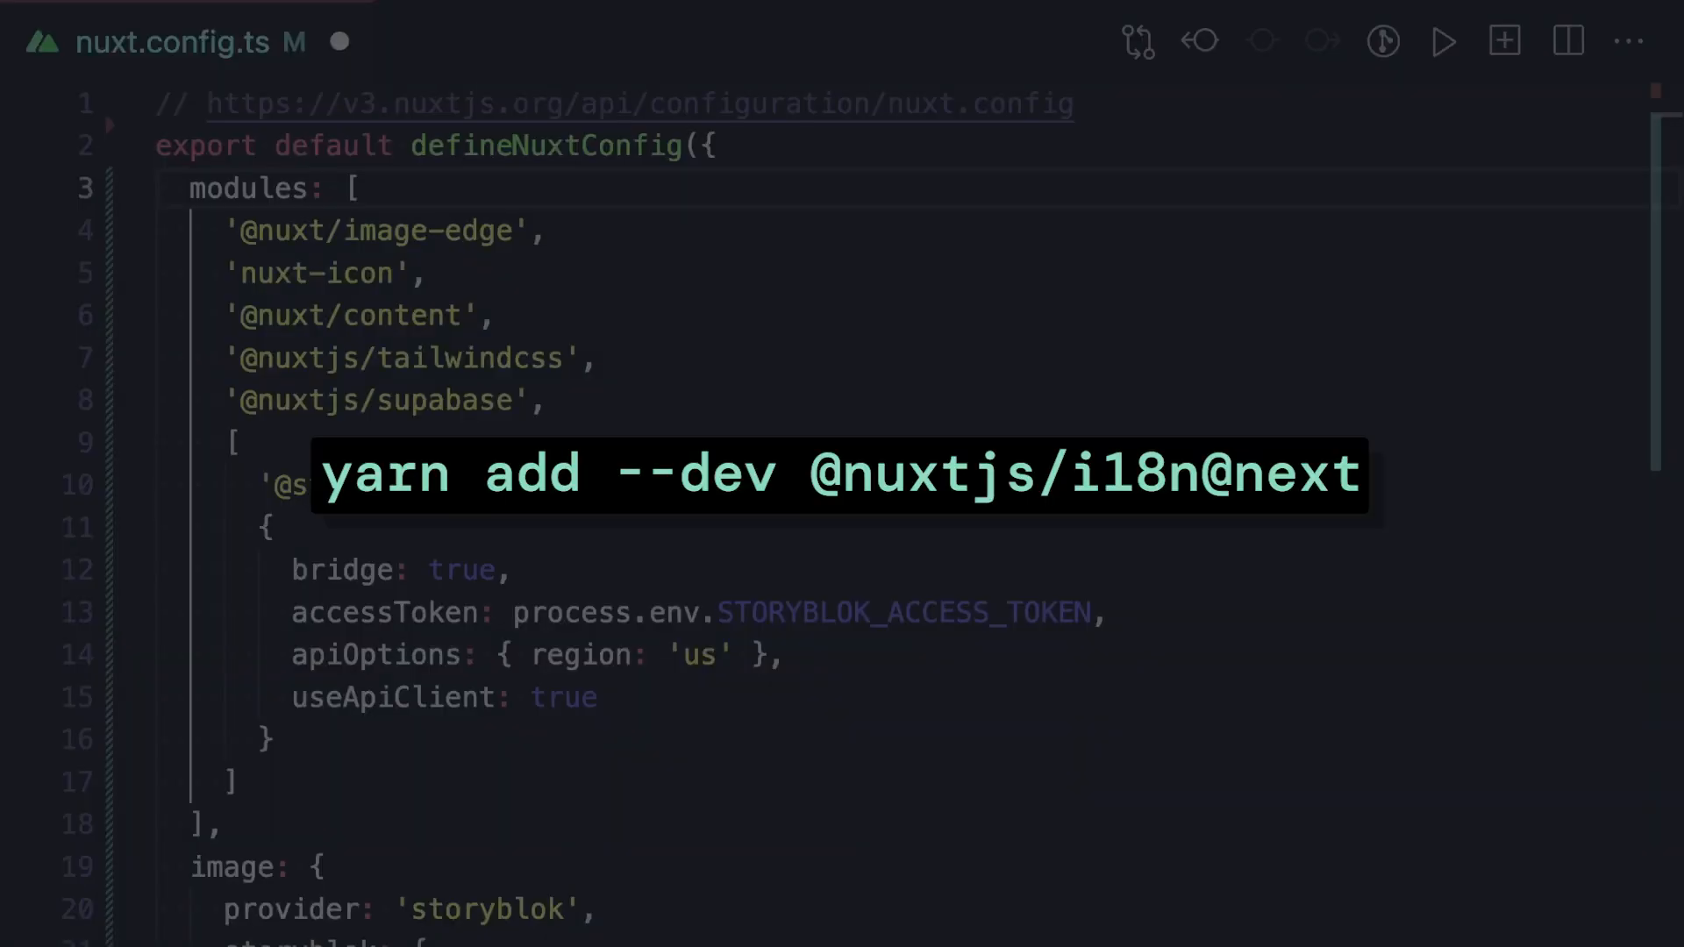
text('@nuxtjs/i18n',)
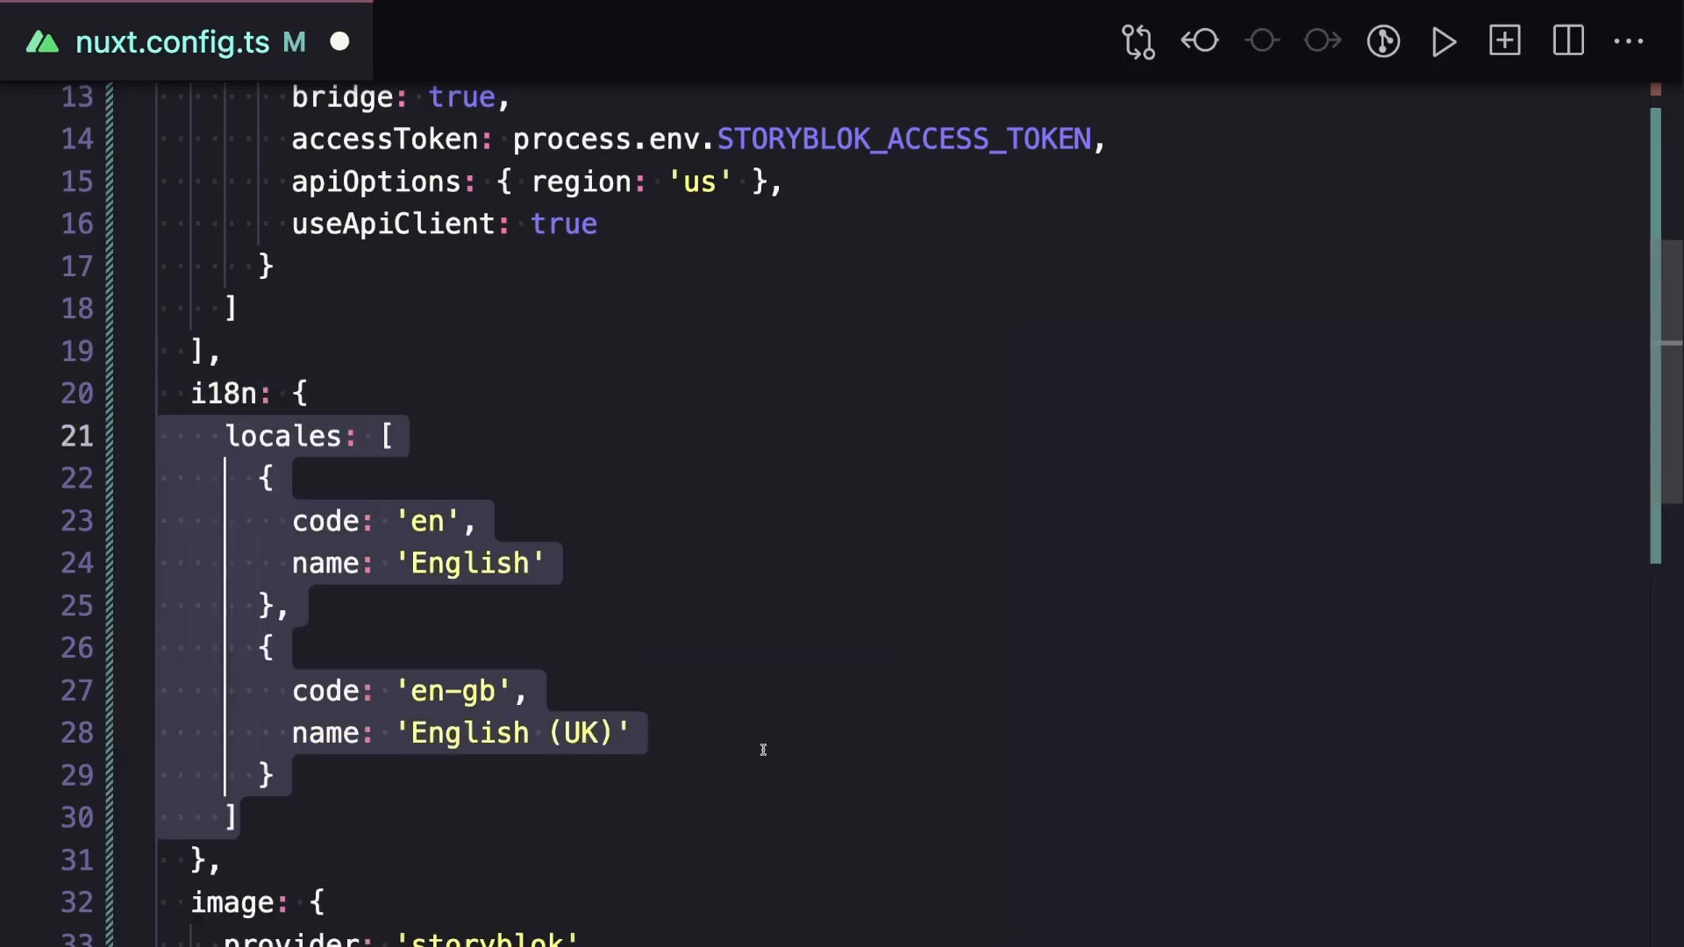
text(defaultLocale: 'en')
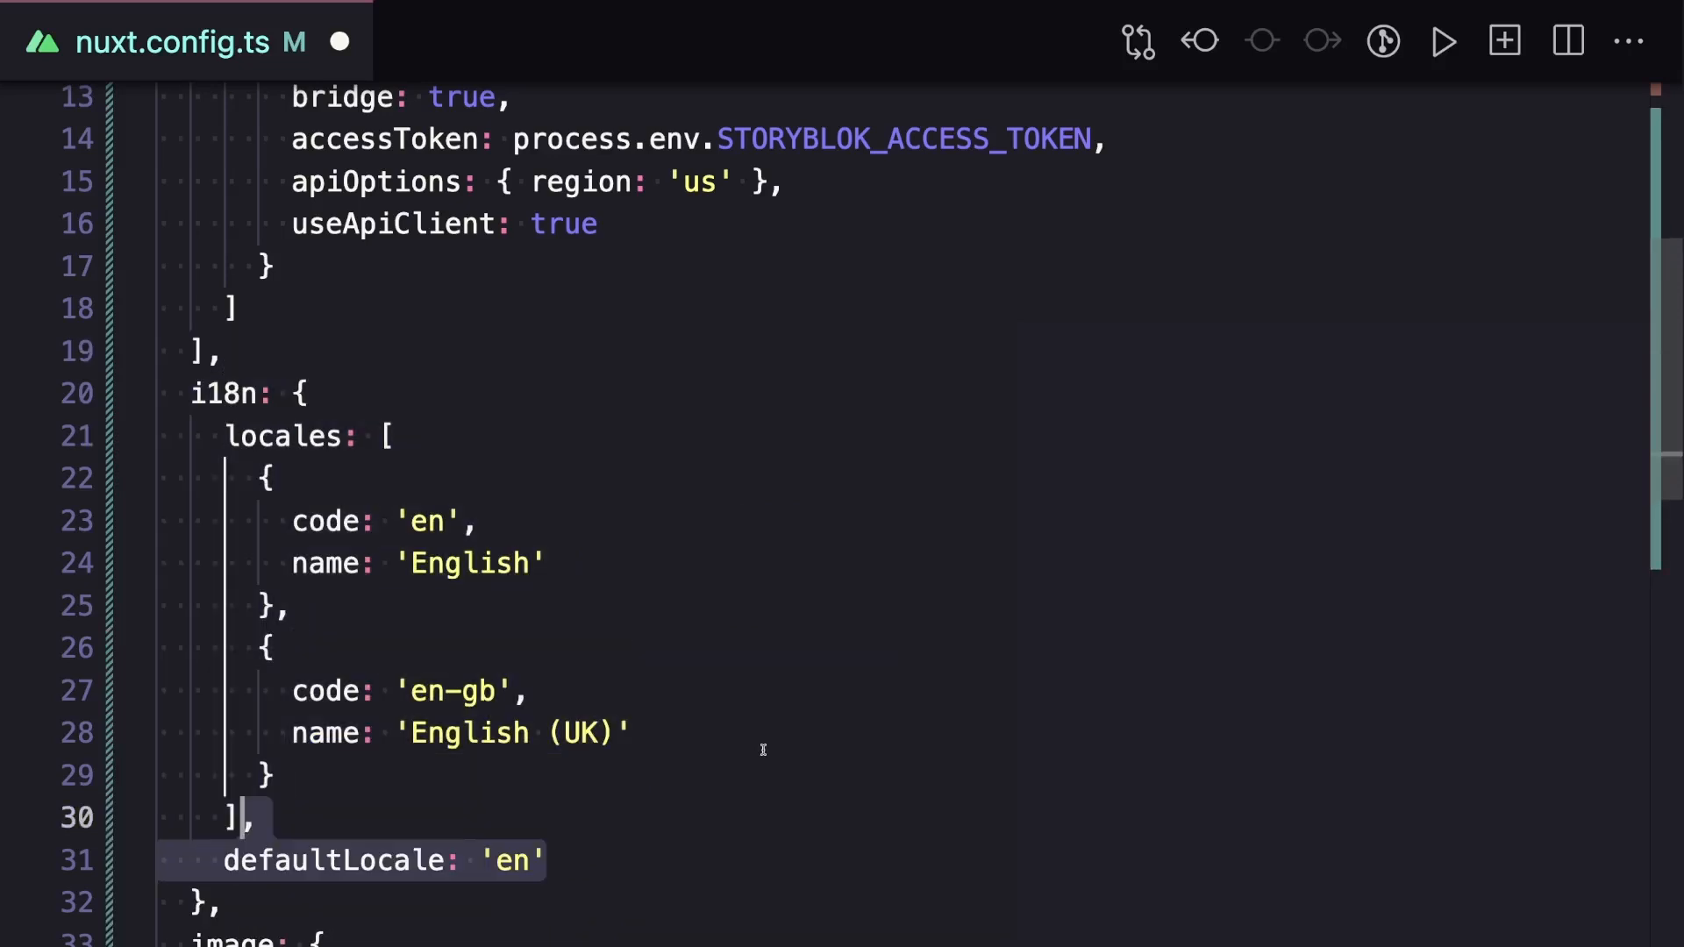
text(strategy: 'prefix_except_default')
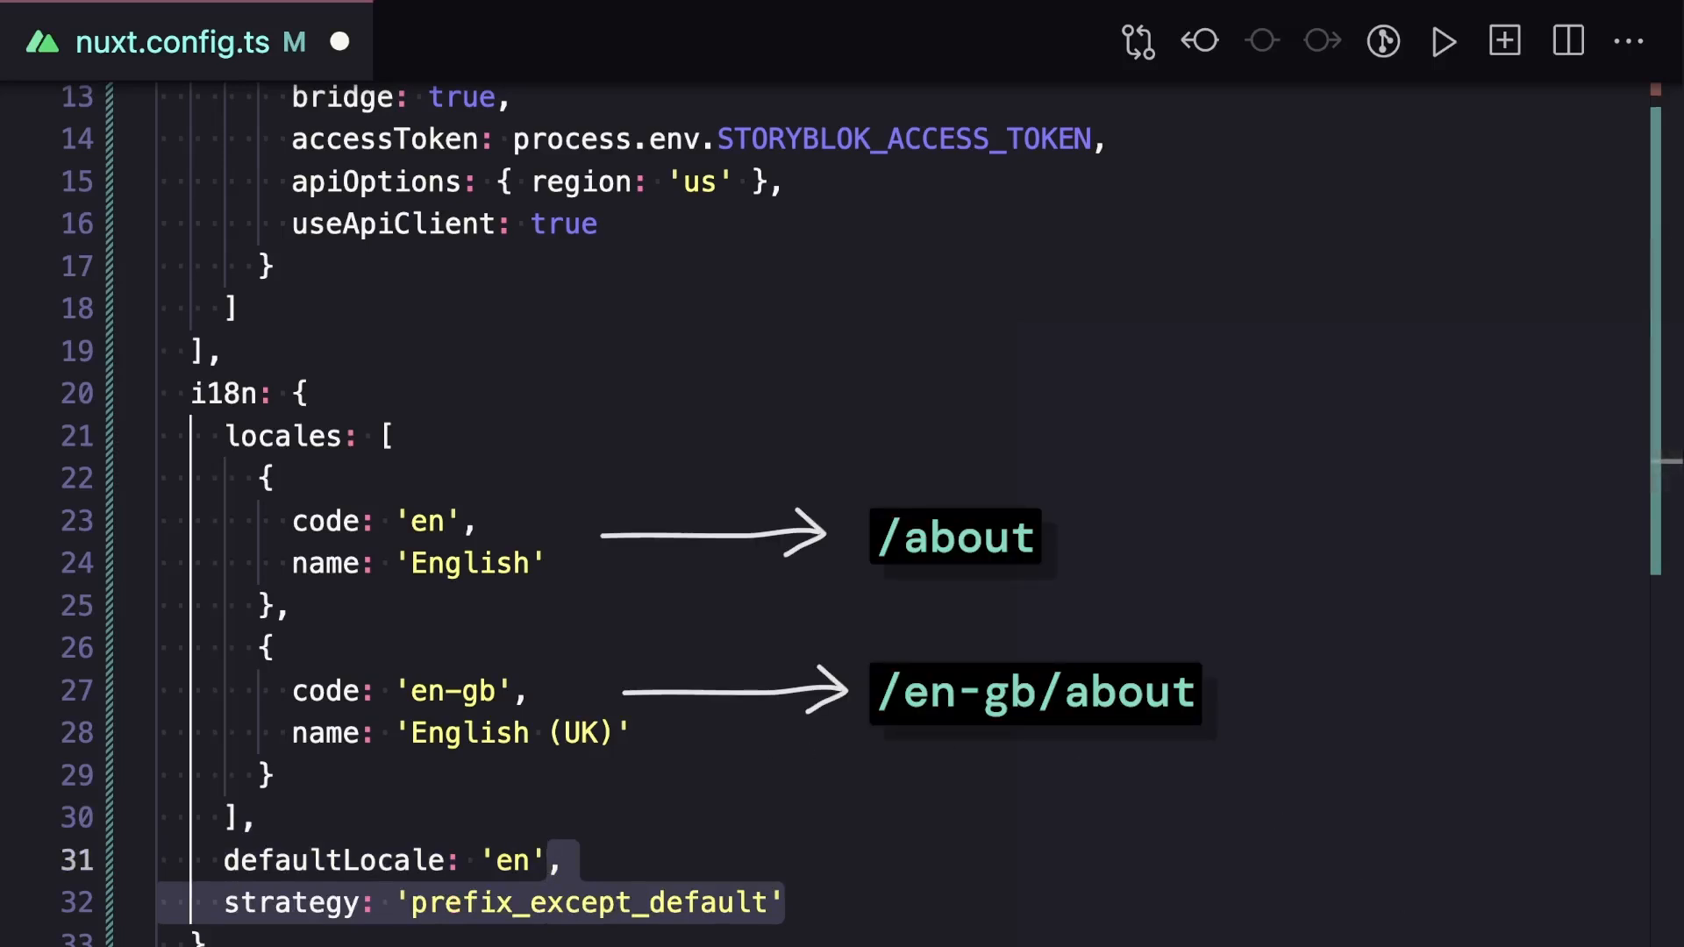
In concerts.vue read locale from useI18n() and render {{ locale }} in the template
click(553, 42)
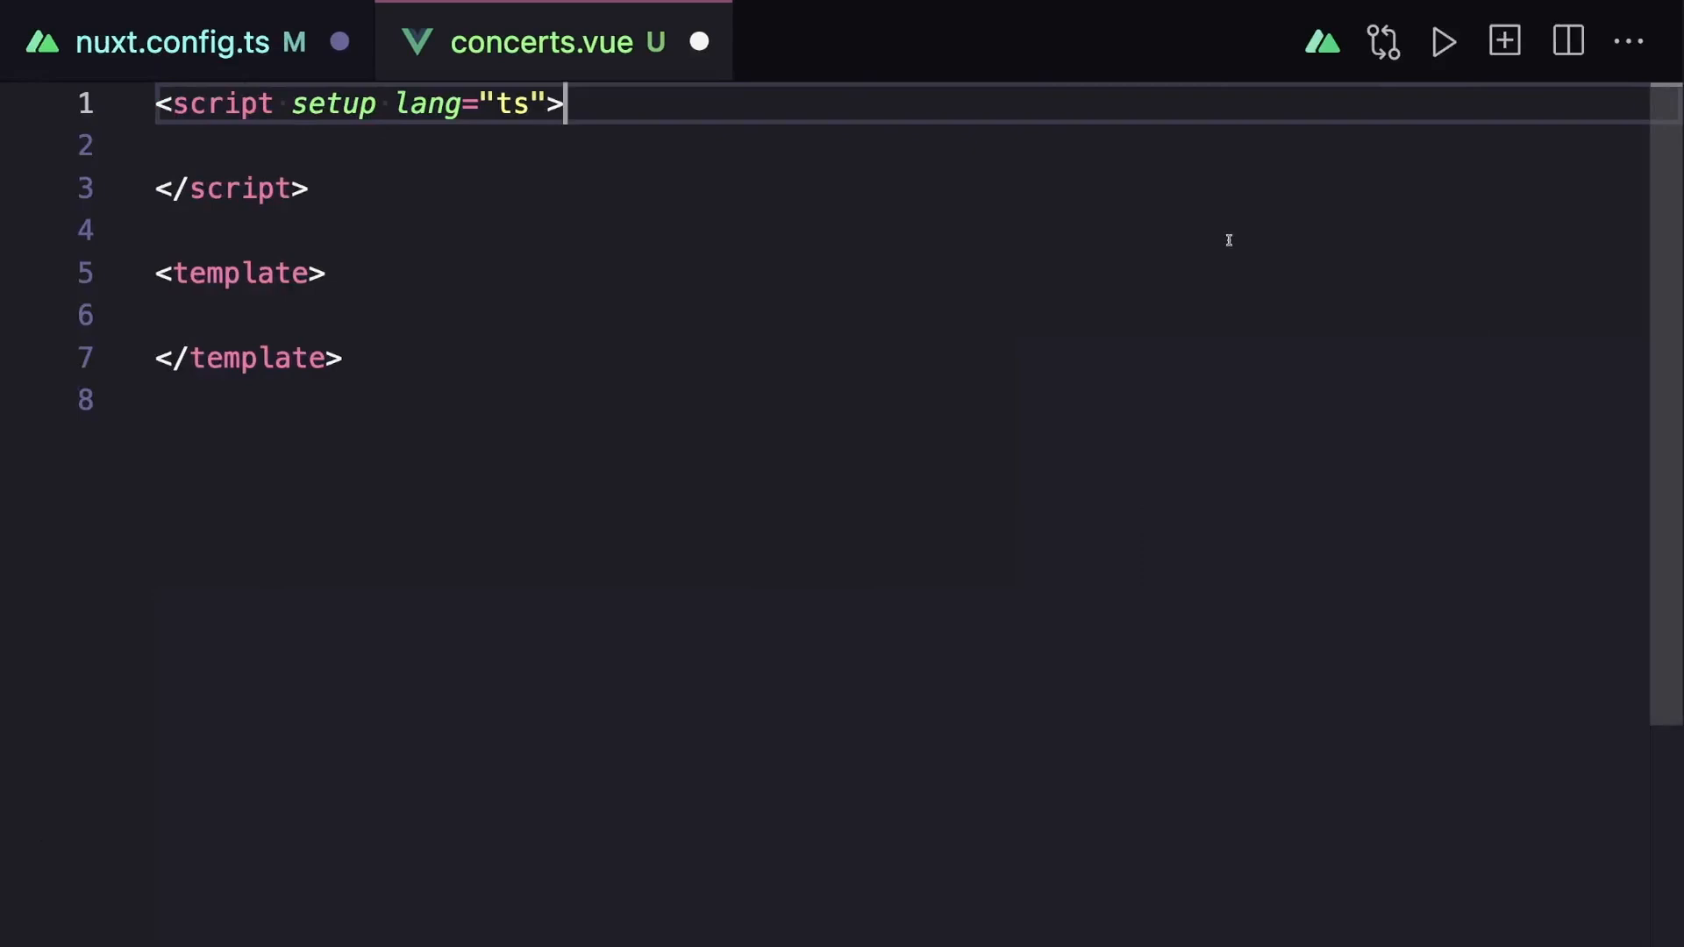
text(const { locale } = useI18n())
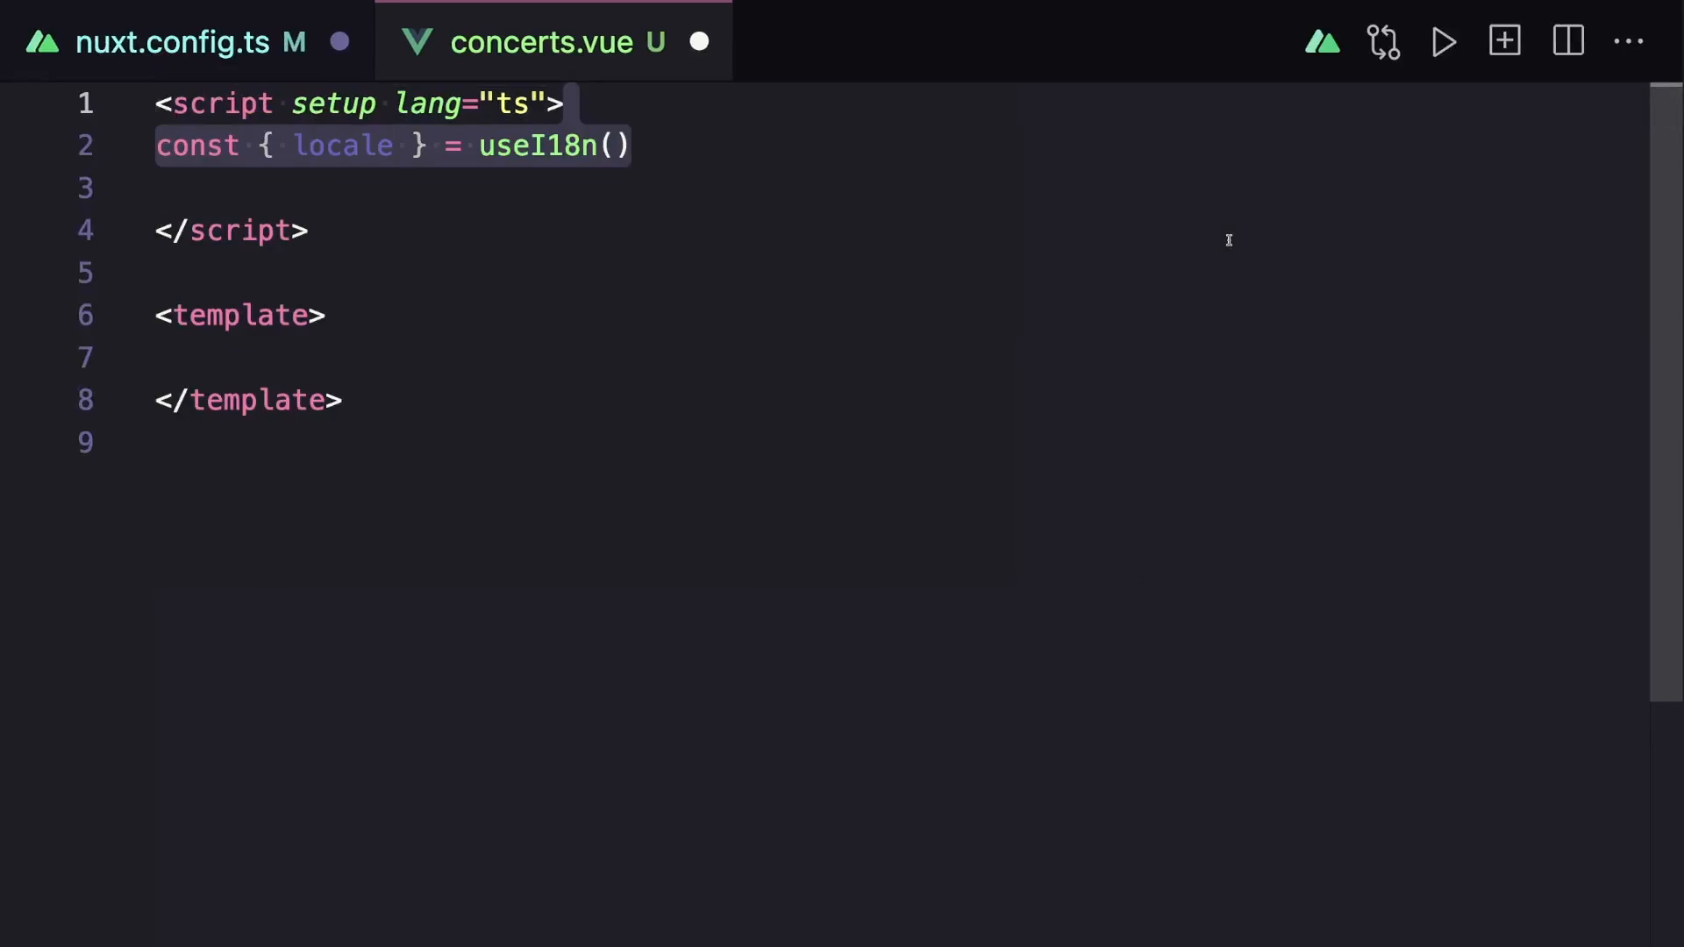
text({{ locale }})
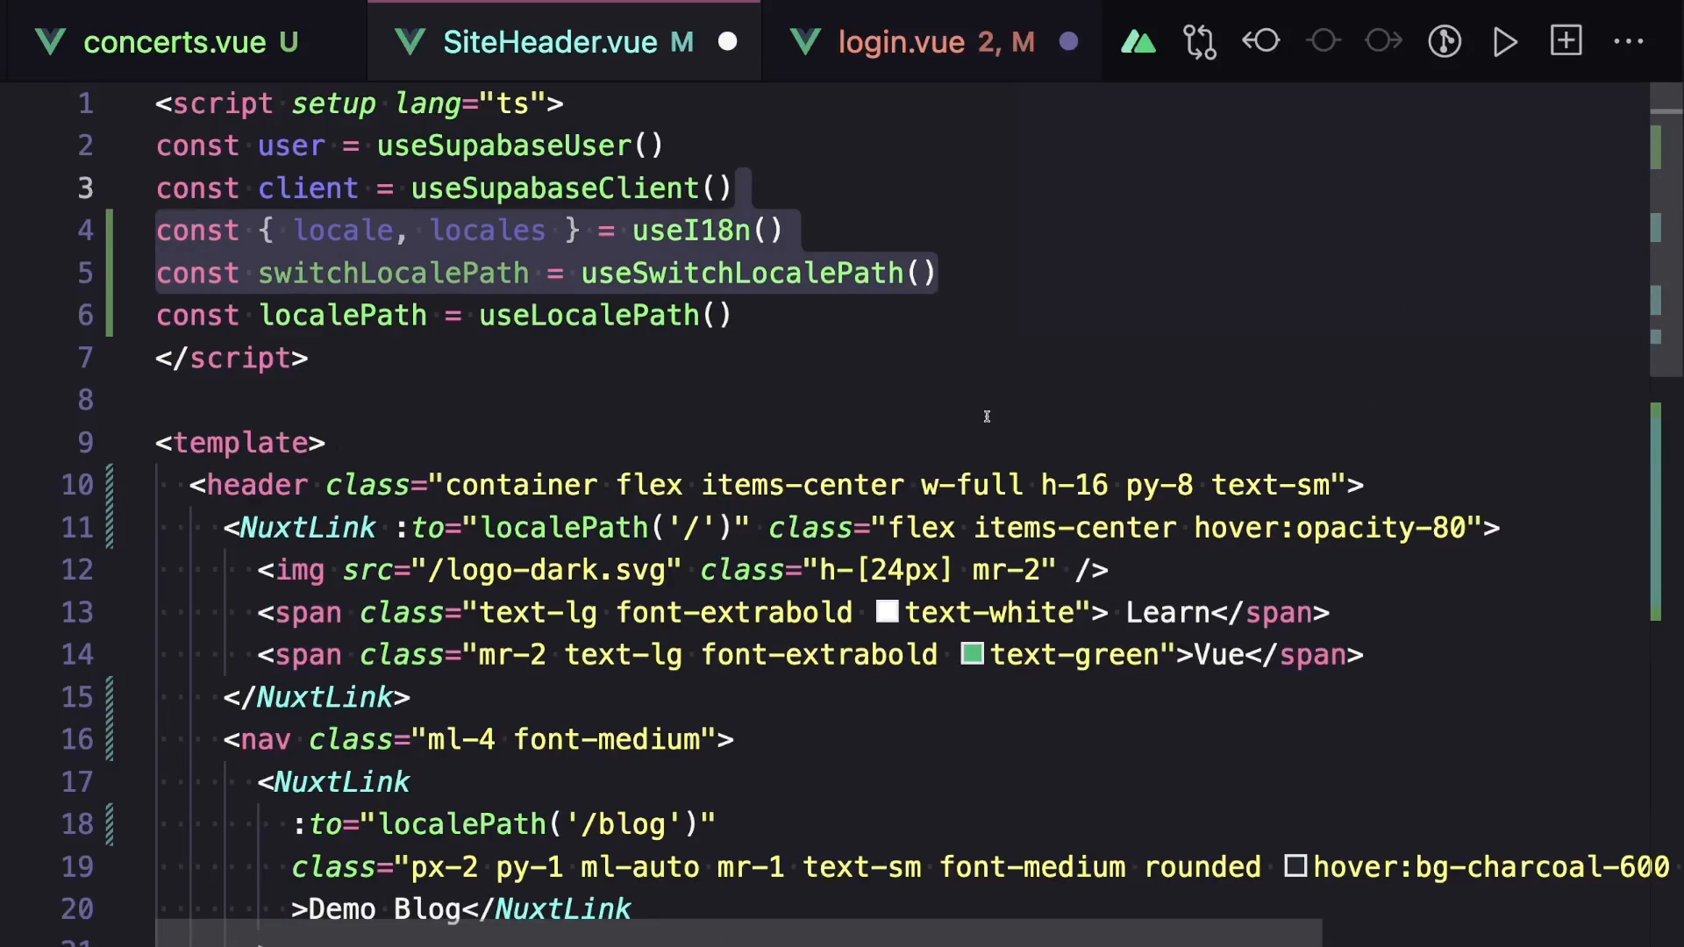
Scroll through SiteHeader.vue to review the locale-aware links
scroll(down, 3)
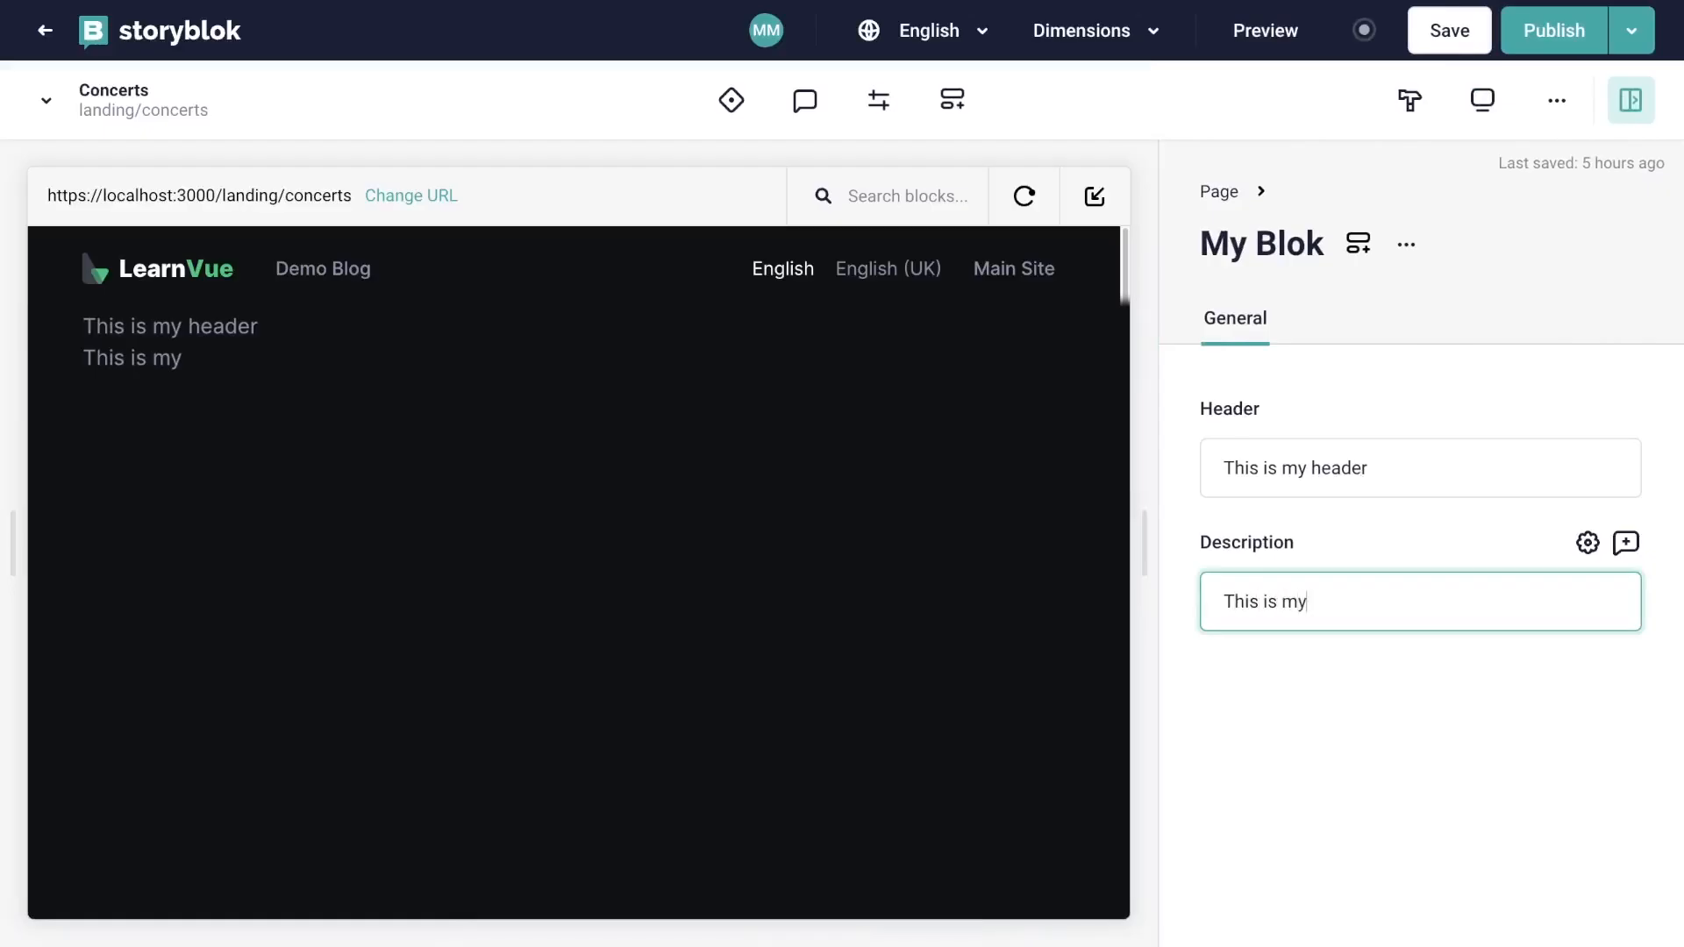
Enter 'blok description' for My Blok and select the red middle Feature Card
text(blok description)
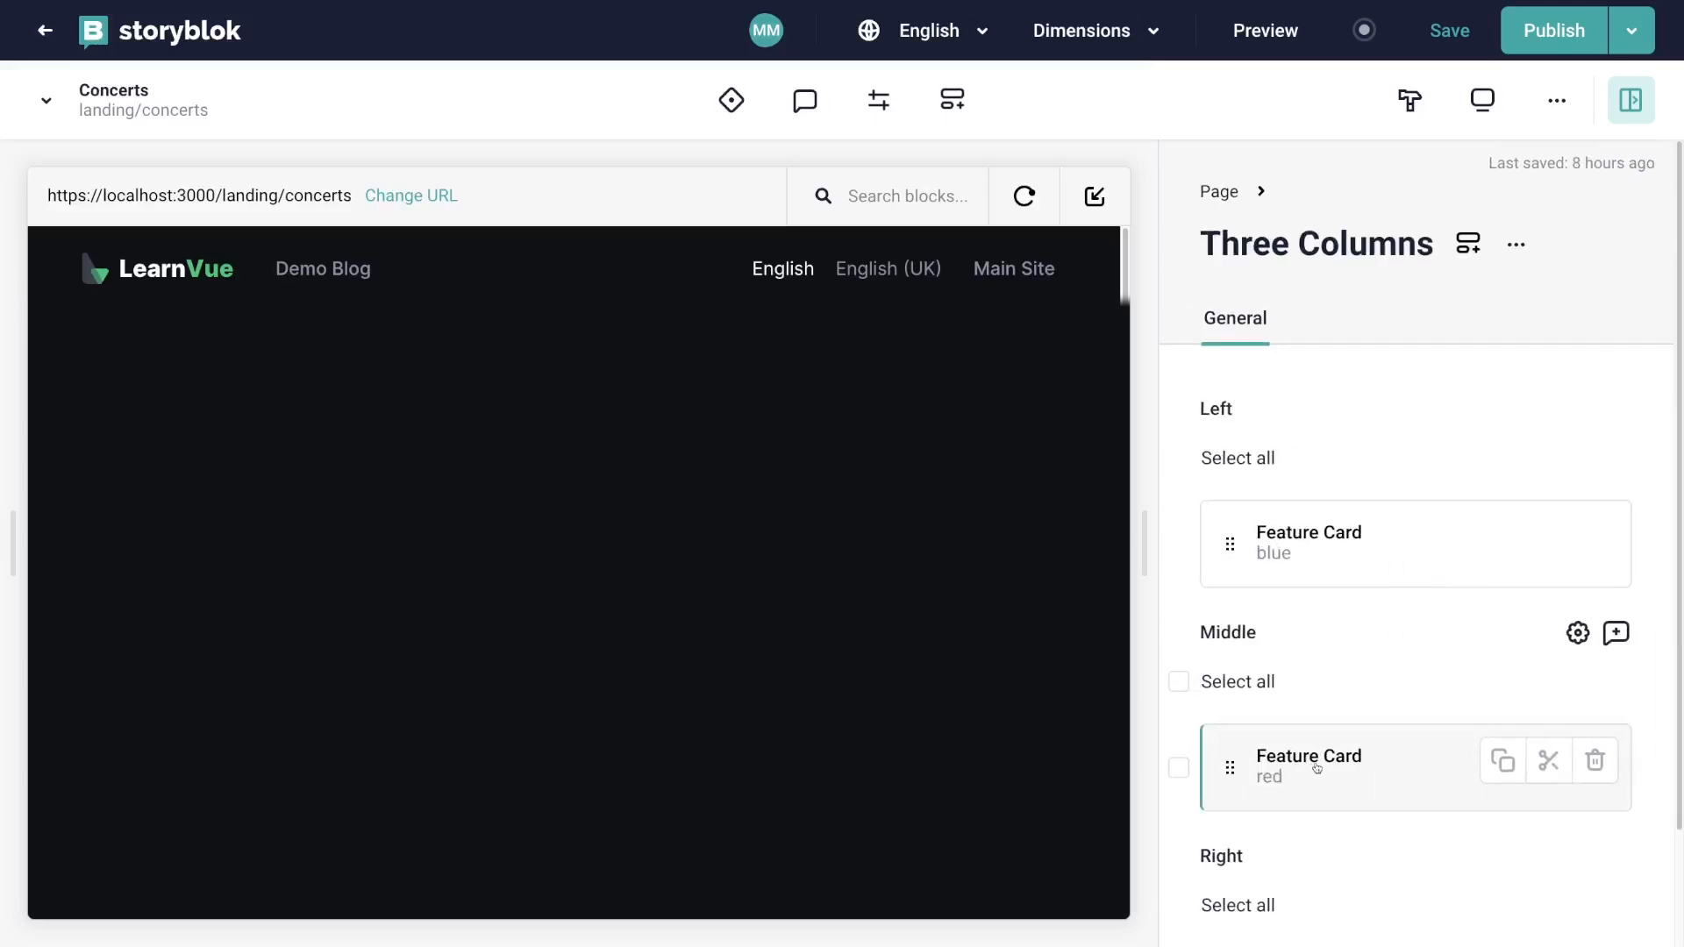
click(1308, 756)
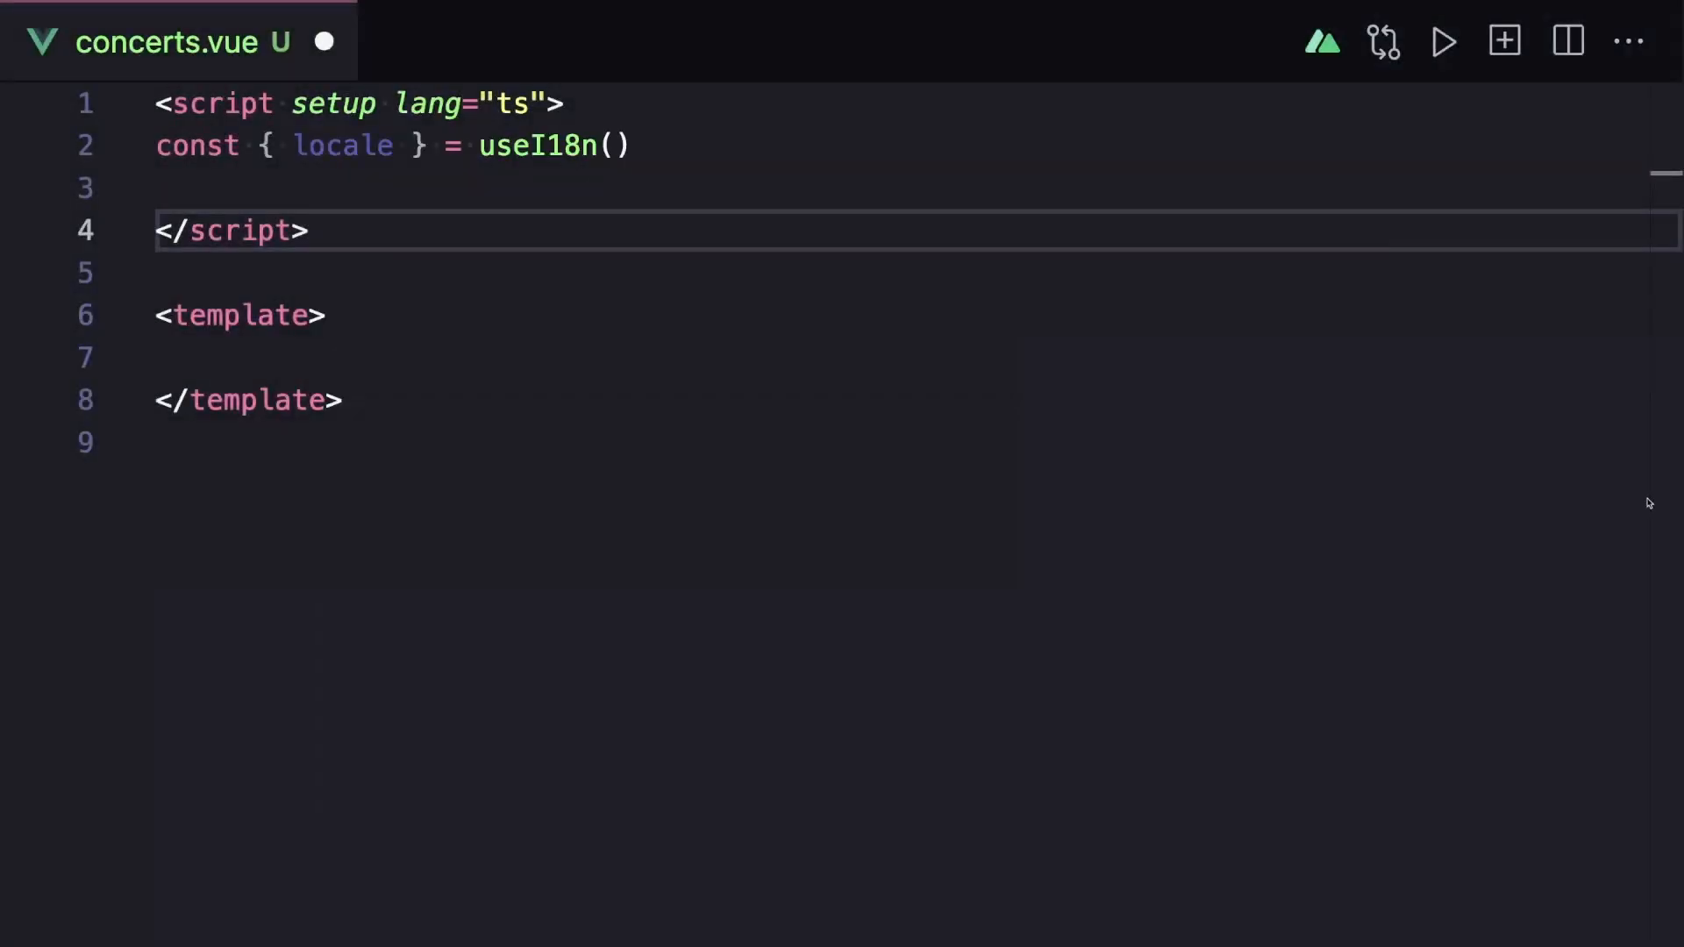
Add a '// pull page from storyblok' comment inside concerts.vue's script setup
text(// pull page from storyblok)
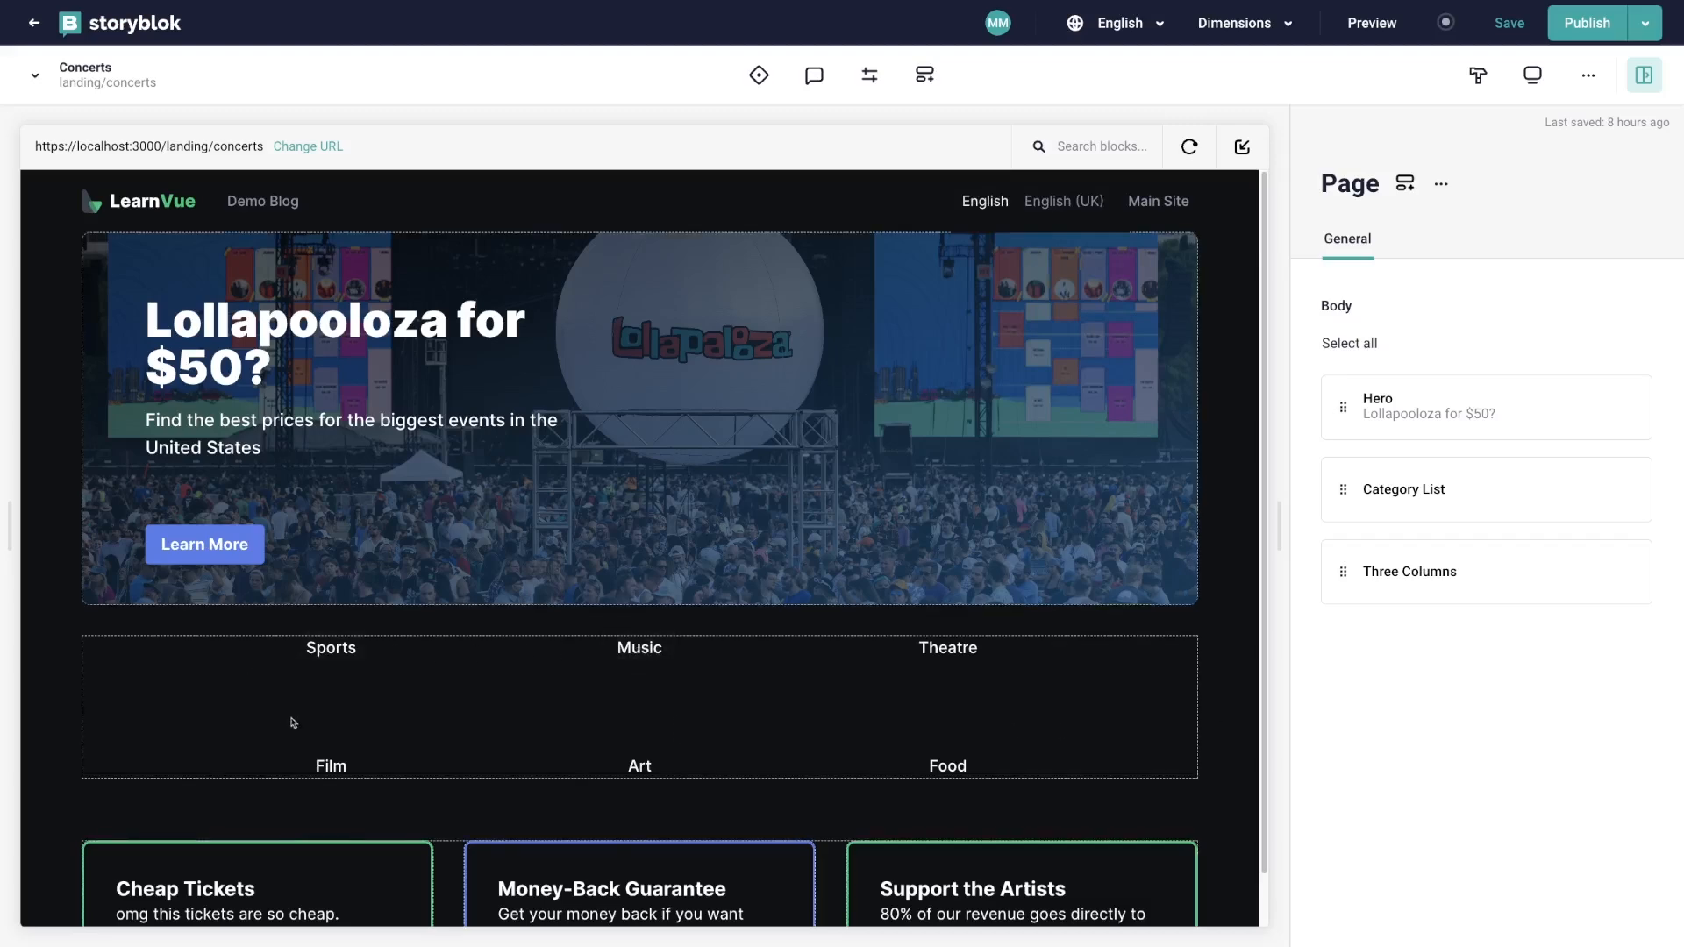
Add en-gb English (United Kingdom) to the space's Internationalization languages and save
click(1429, 407)
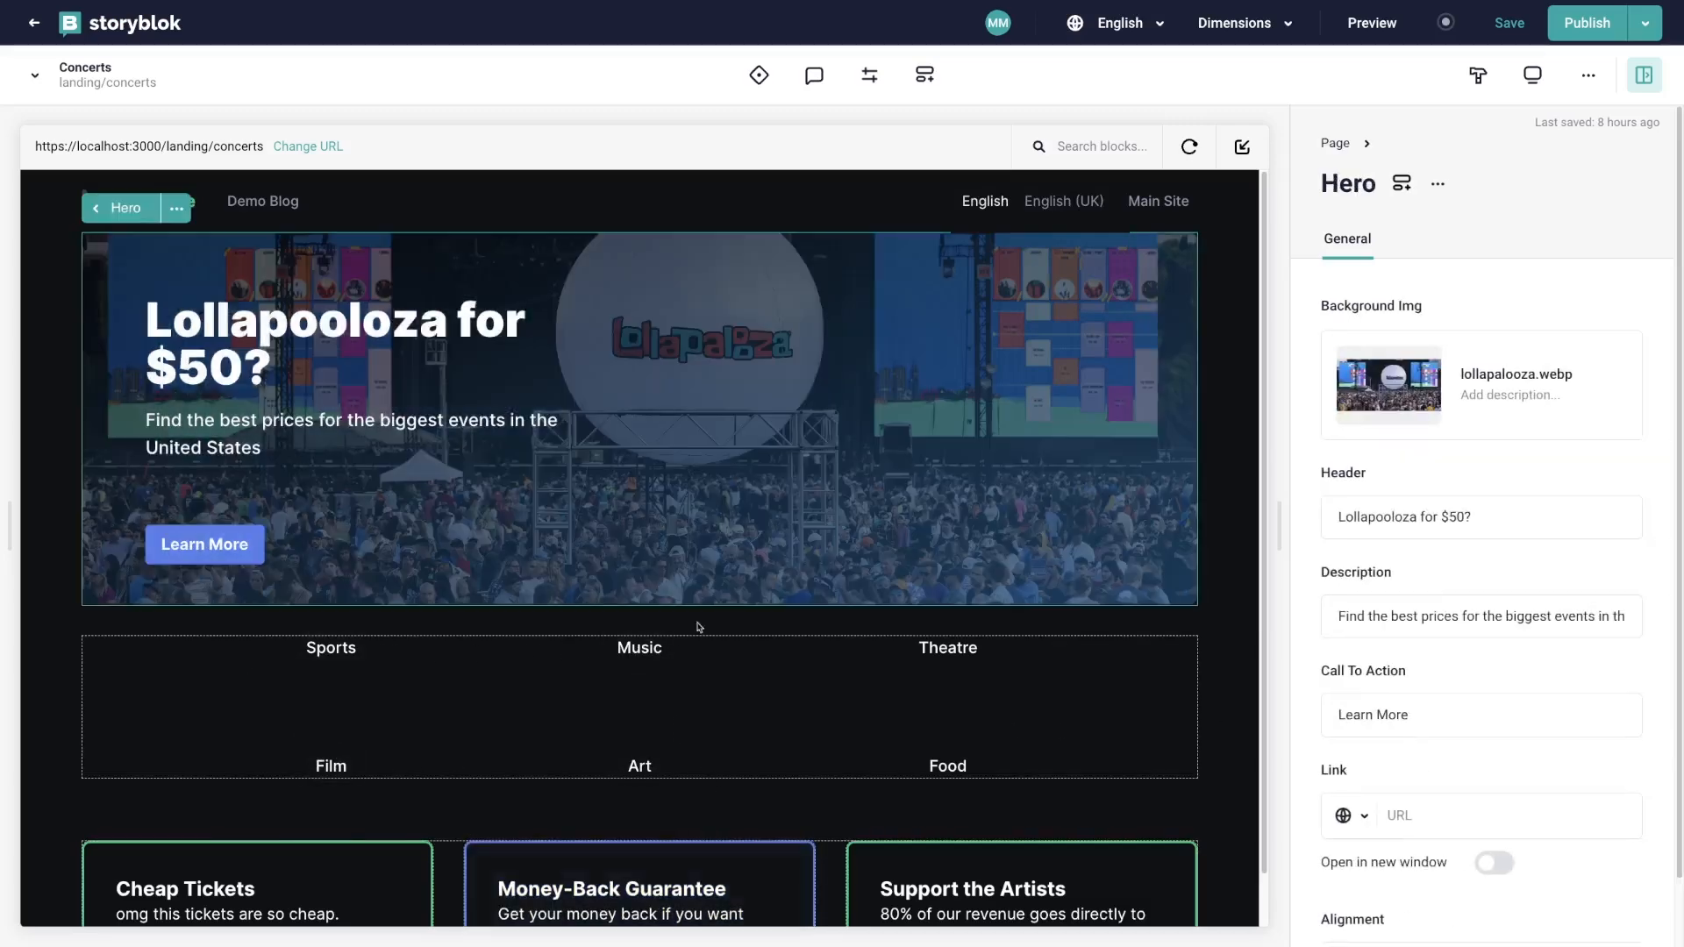
click(640, 889)
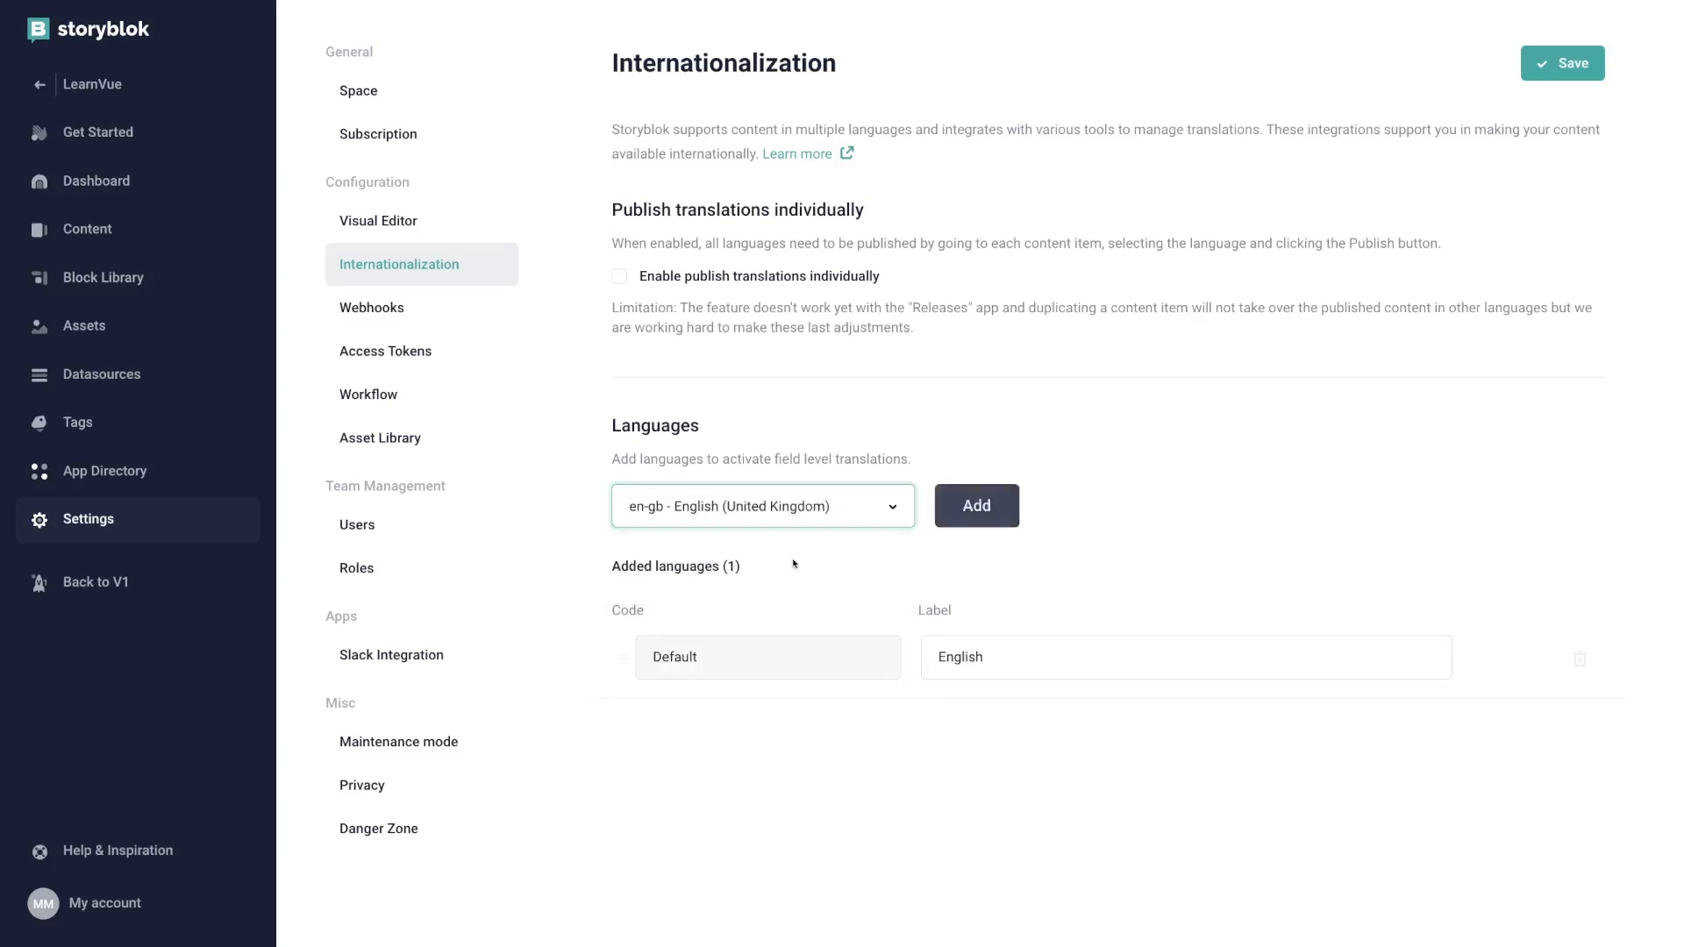
click(975, 506)
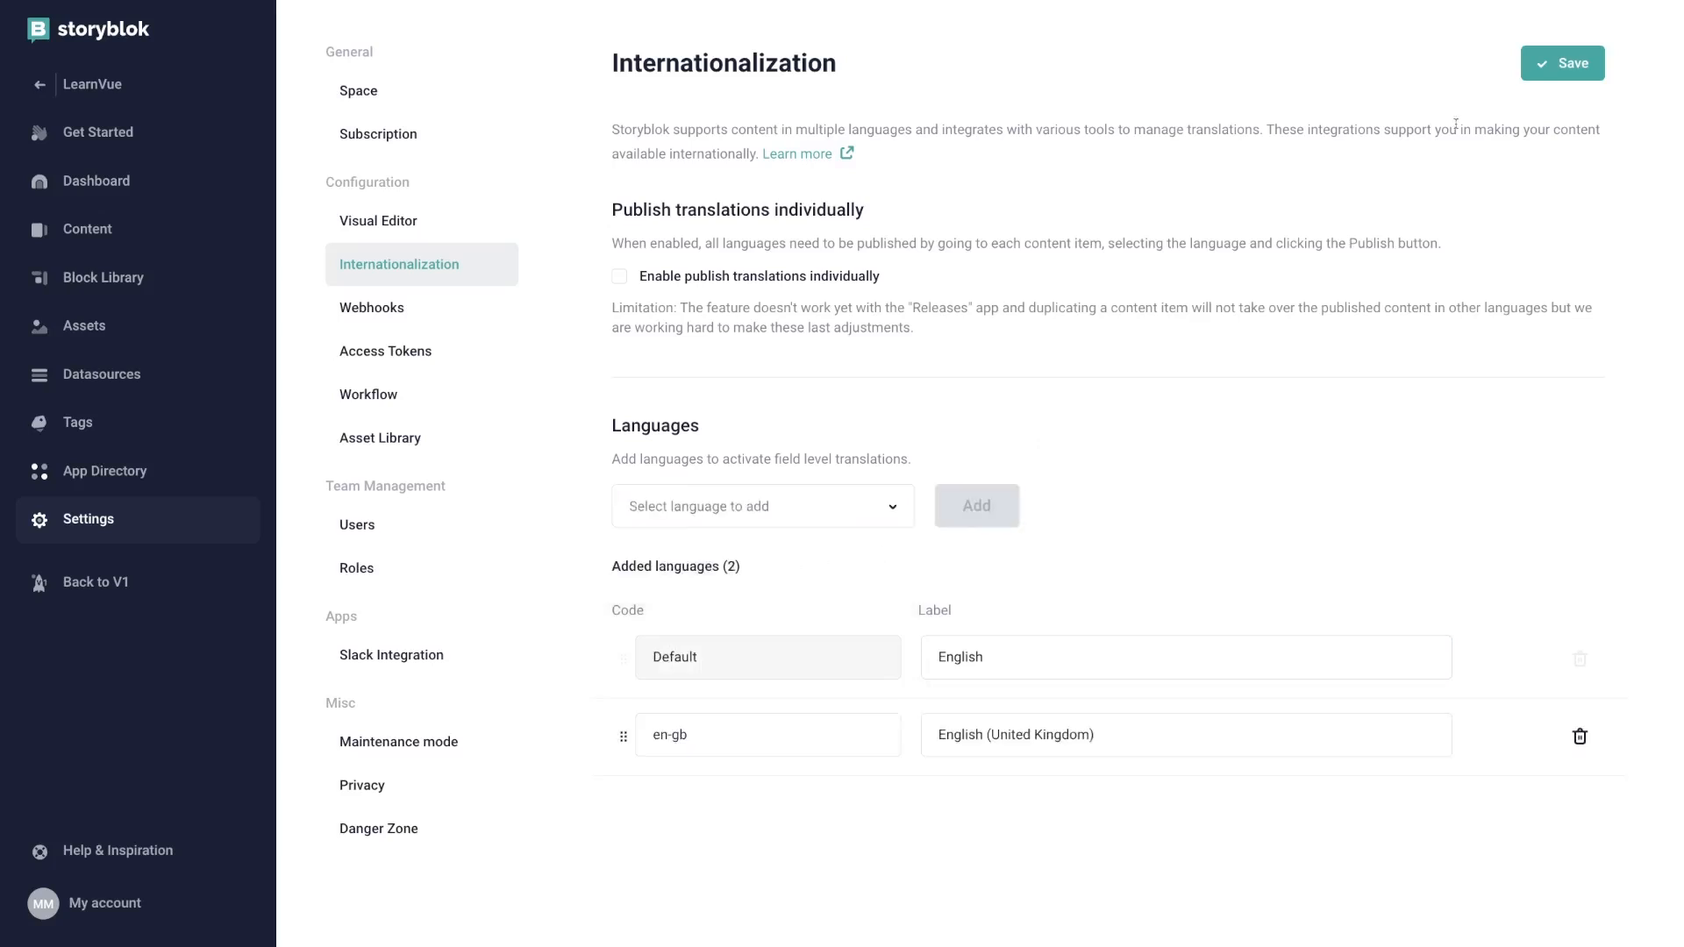
click(1562, 63)
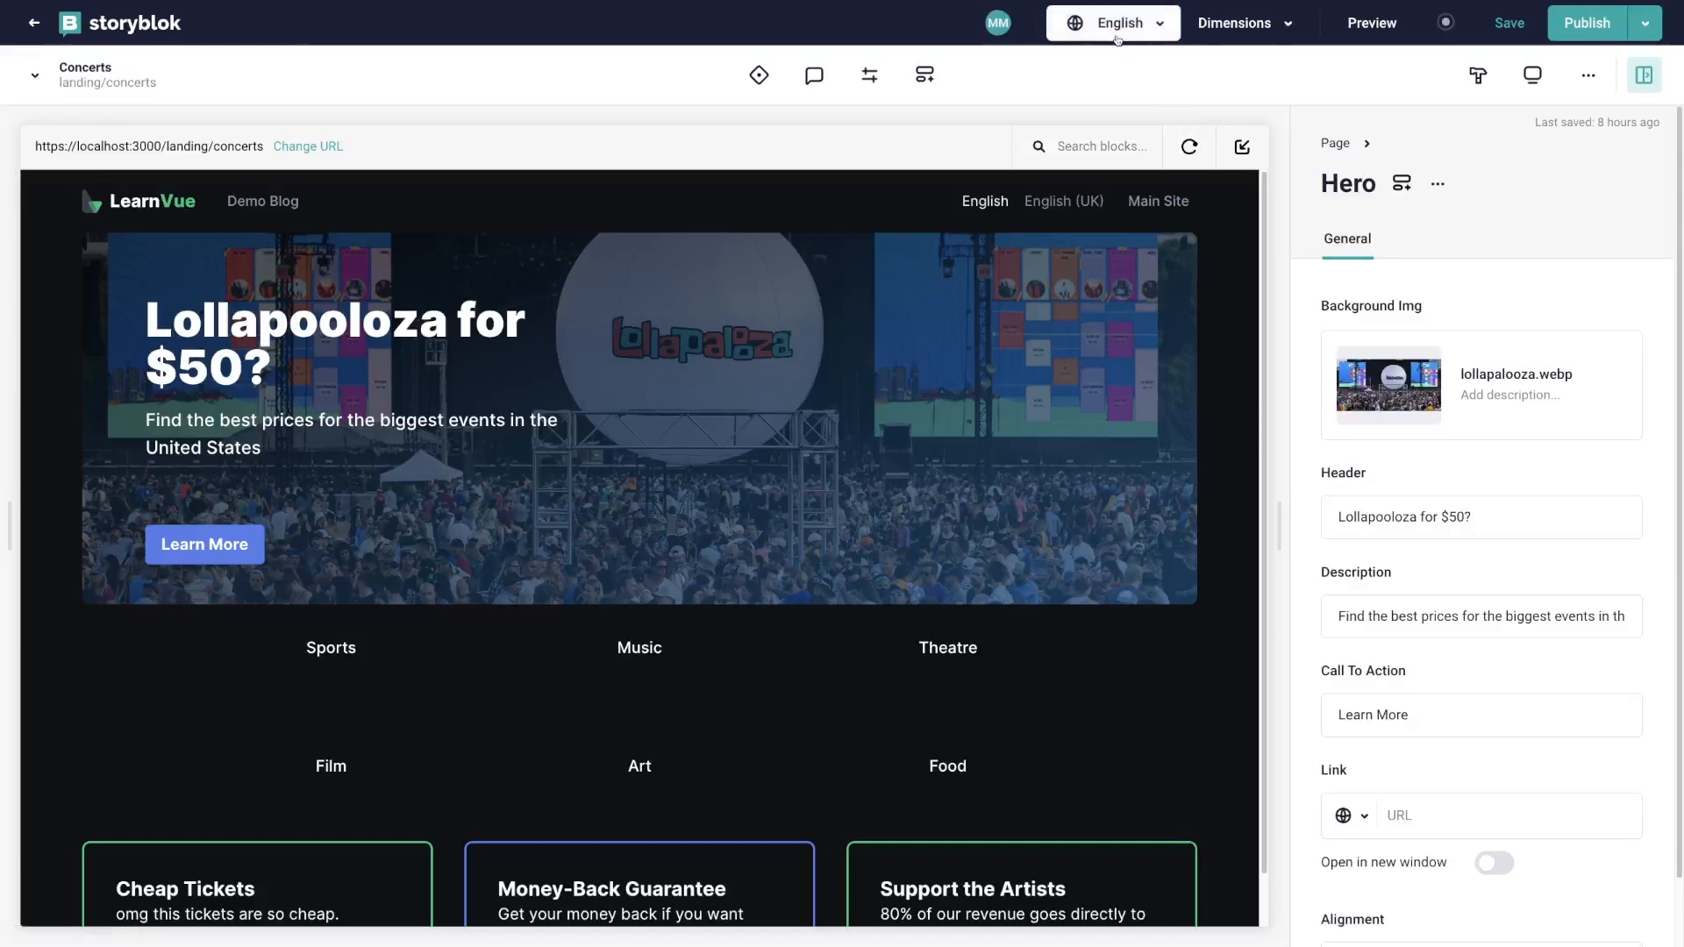
Make the Header field translatable and set the UK English header to 'Get Tickets to Big Weekend'
click(1111, 23)
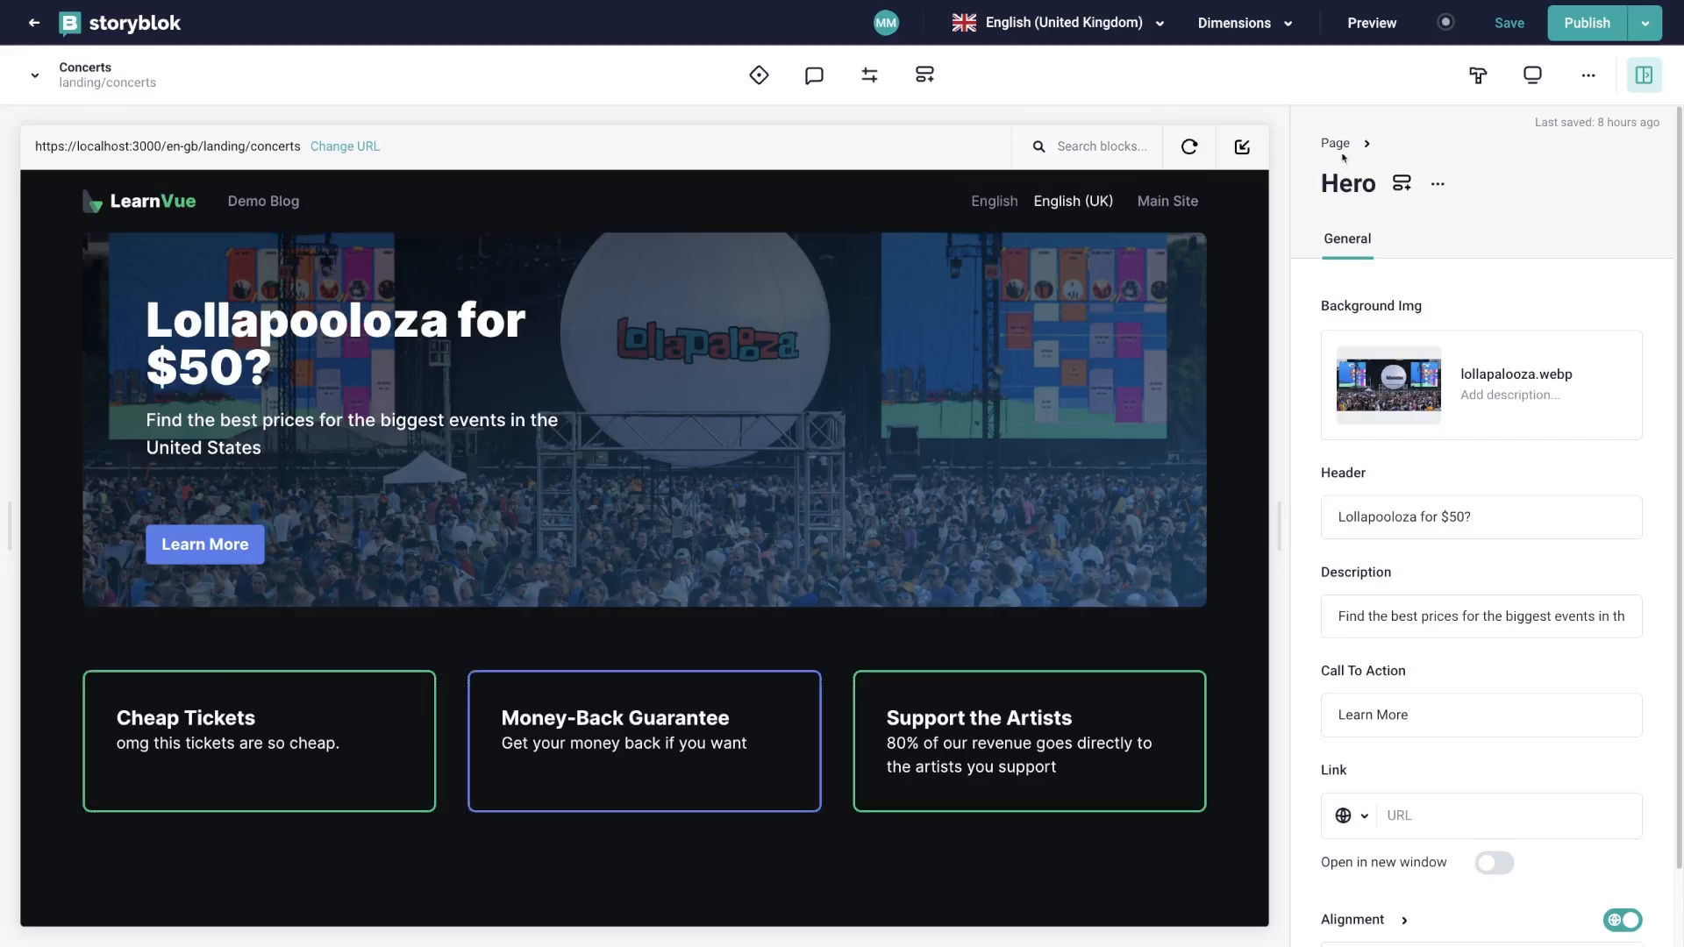
mouse_move(1580, 468)
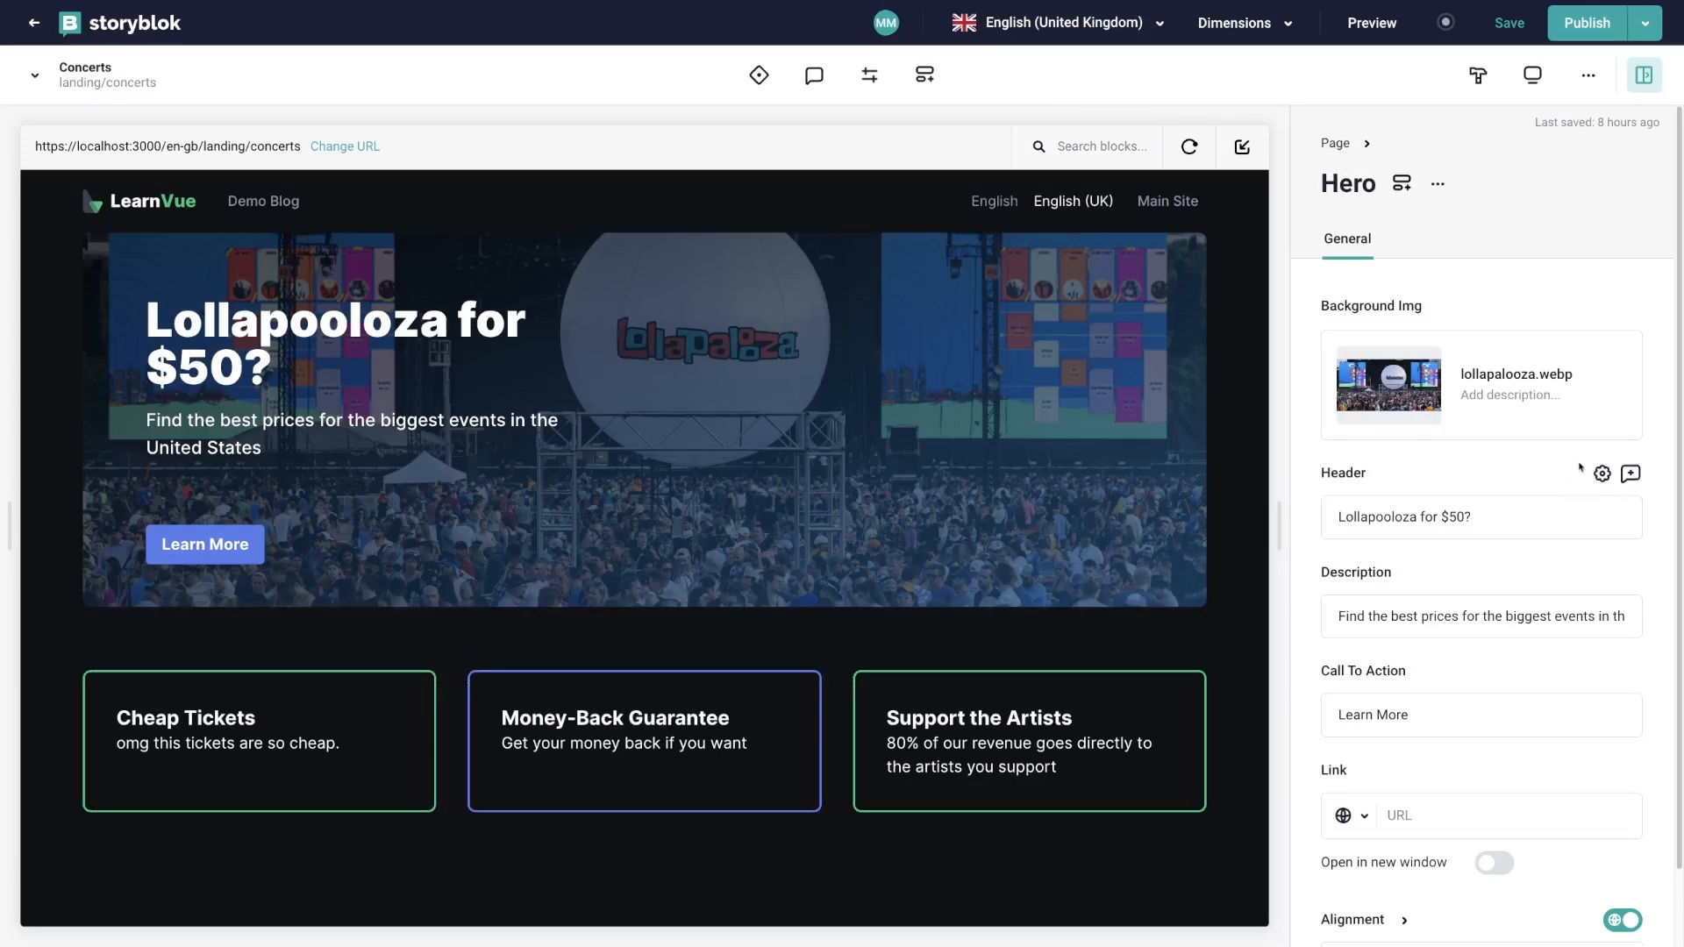
click(1602, 473)
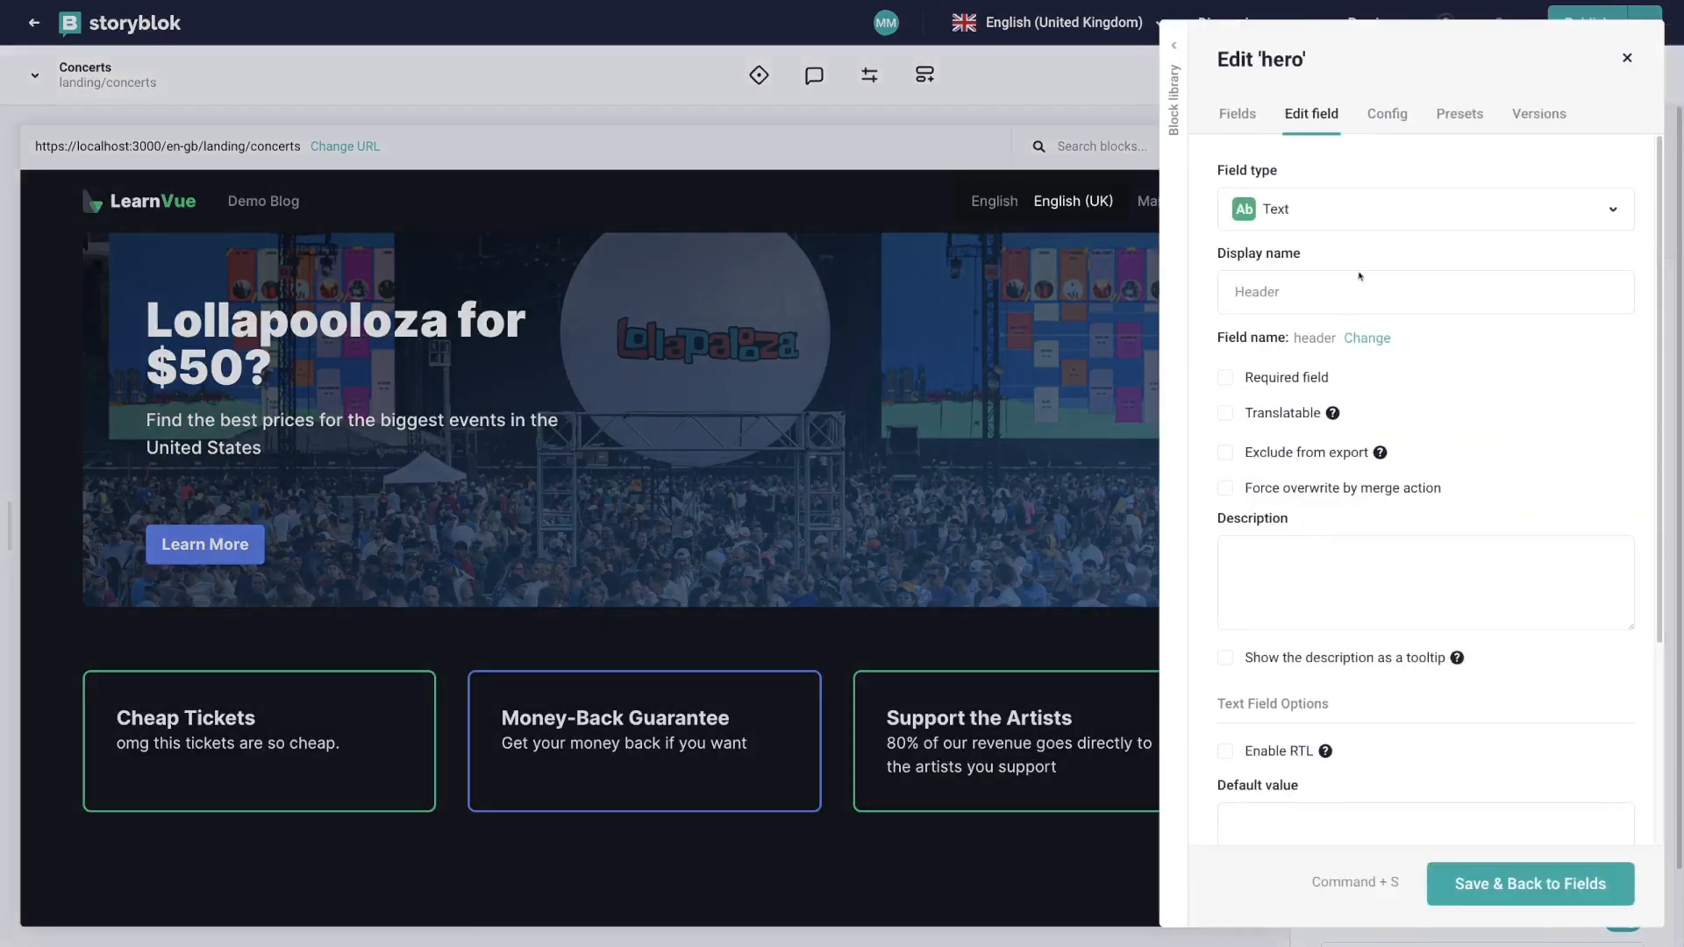
click(1225, 413)
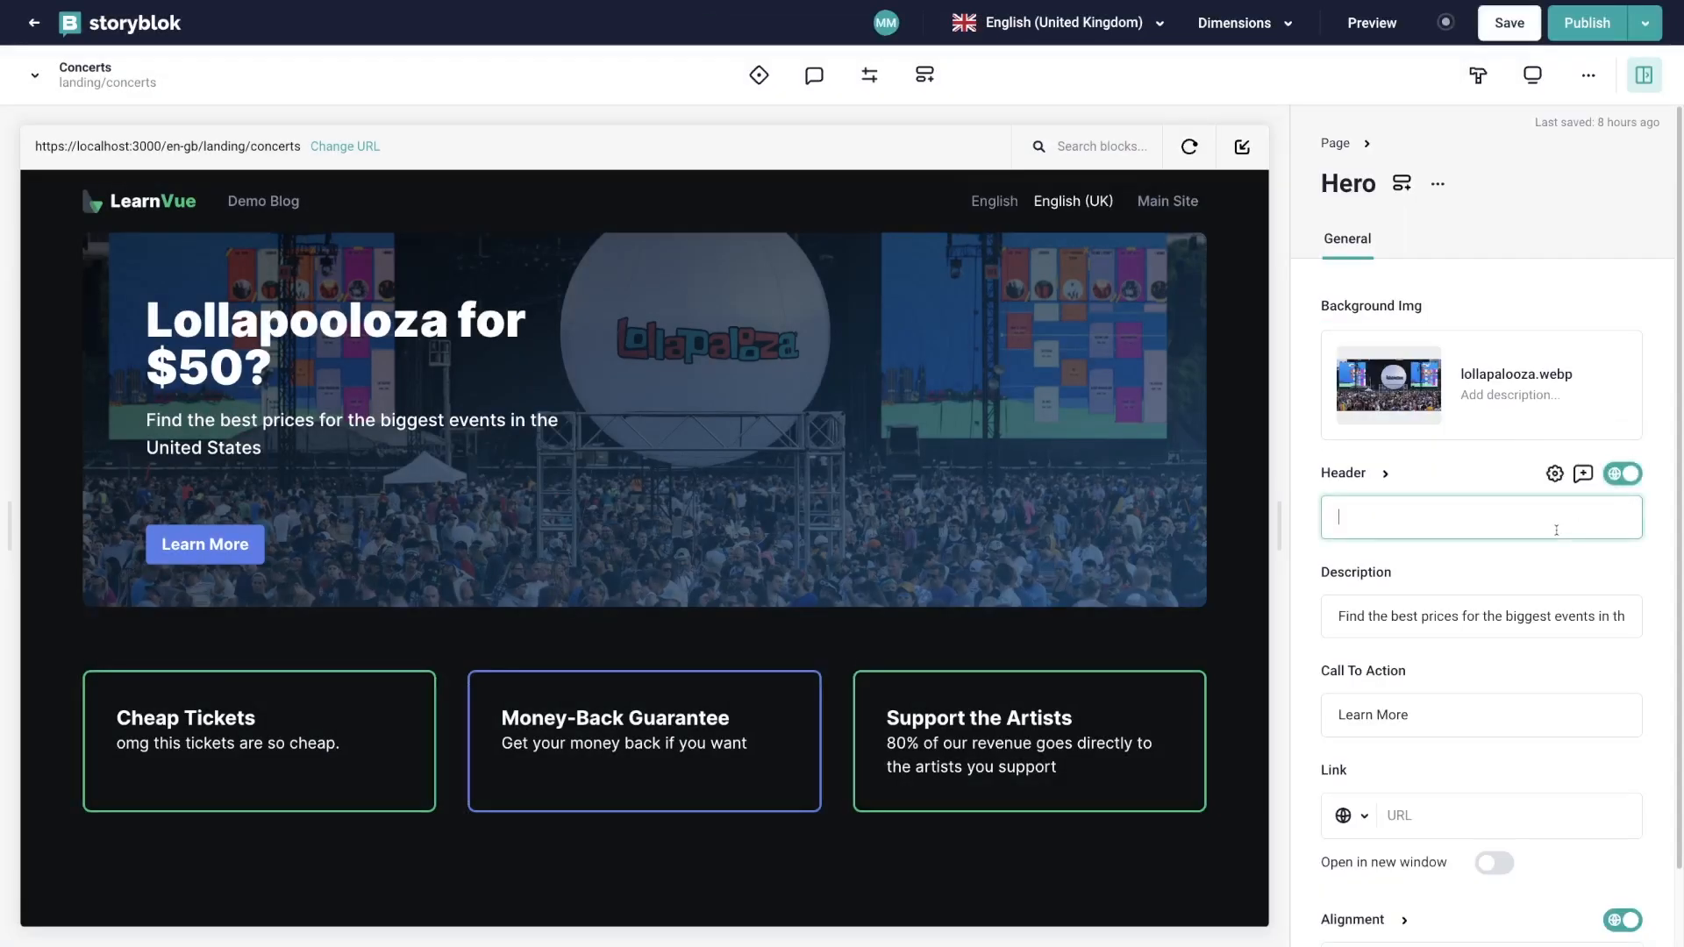
text(Get Tickets to Big)
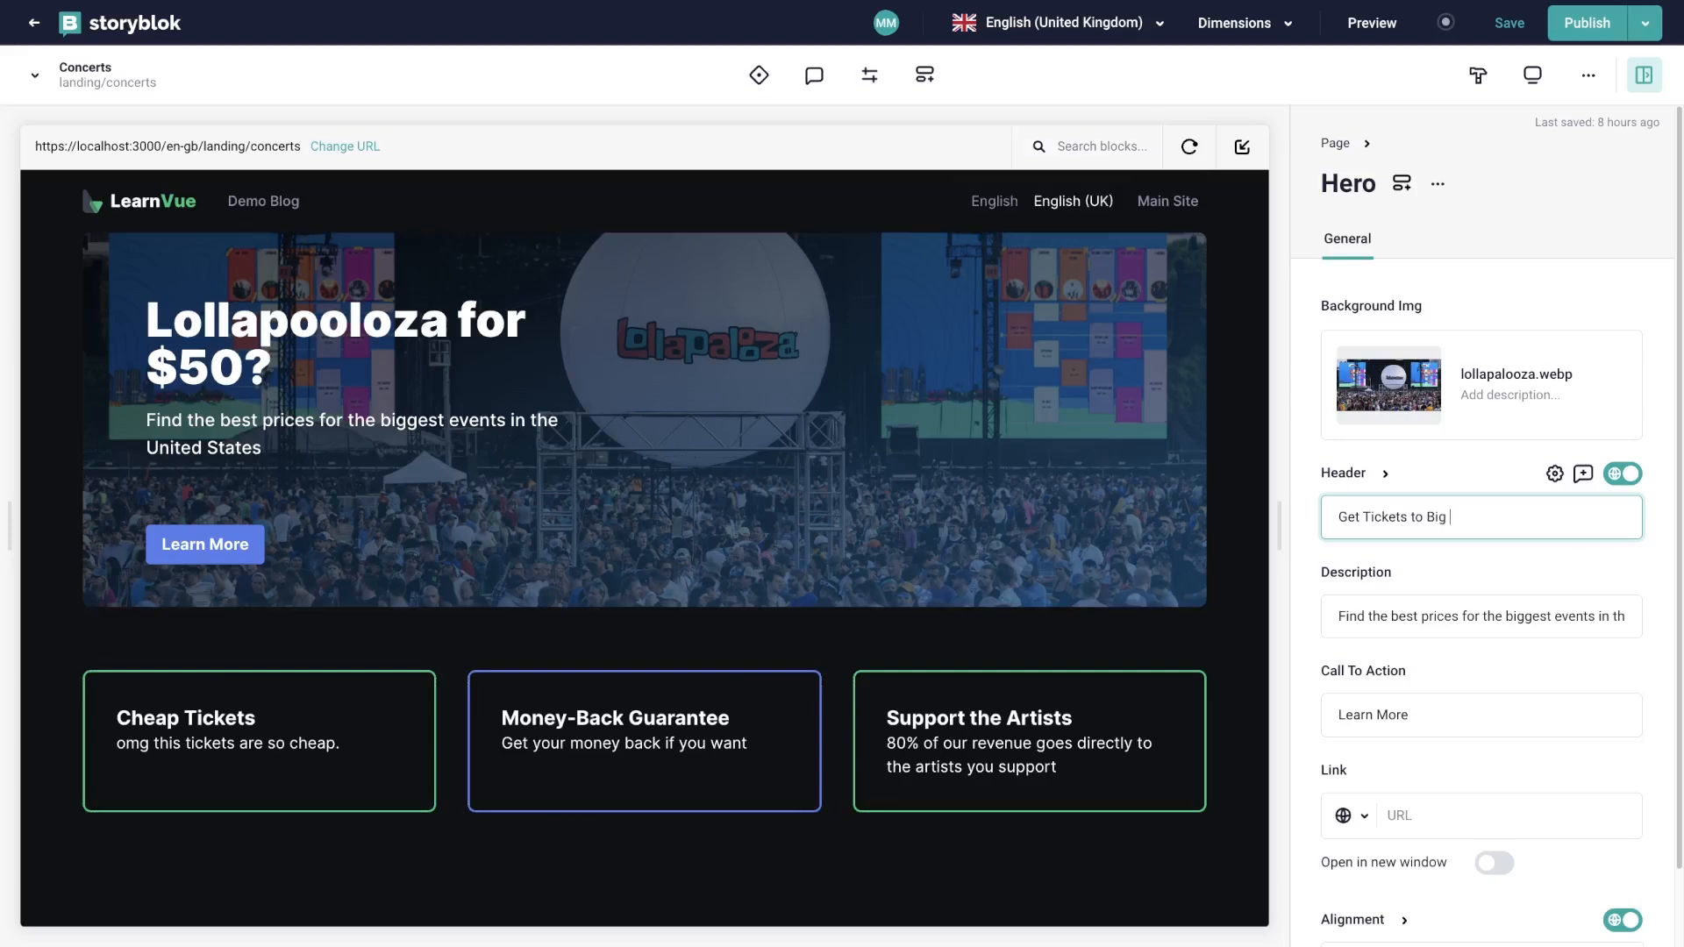
text(Weekend)
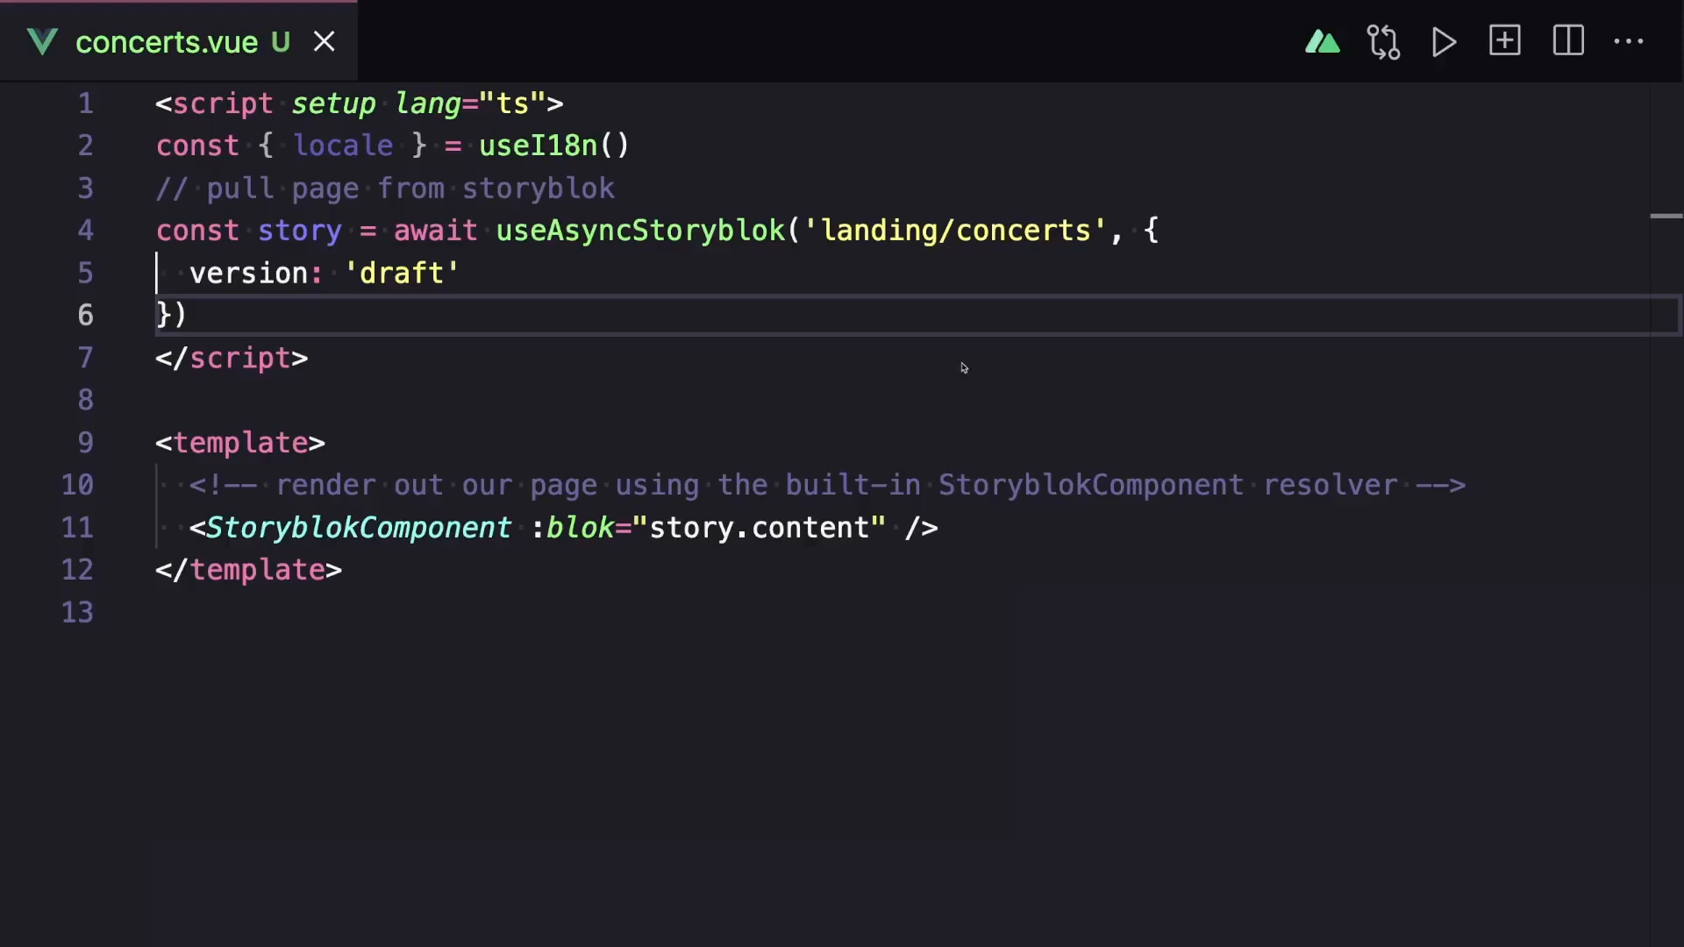
mouse_move(490, 272)
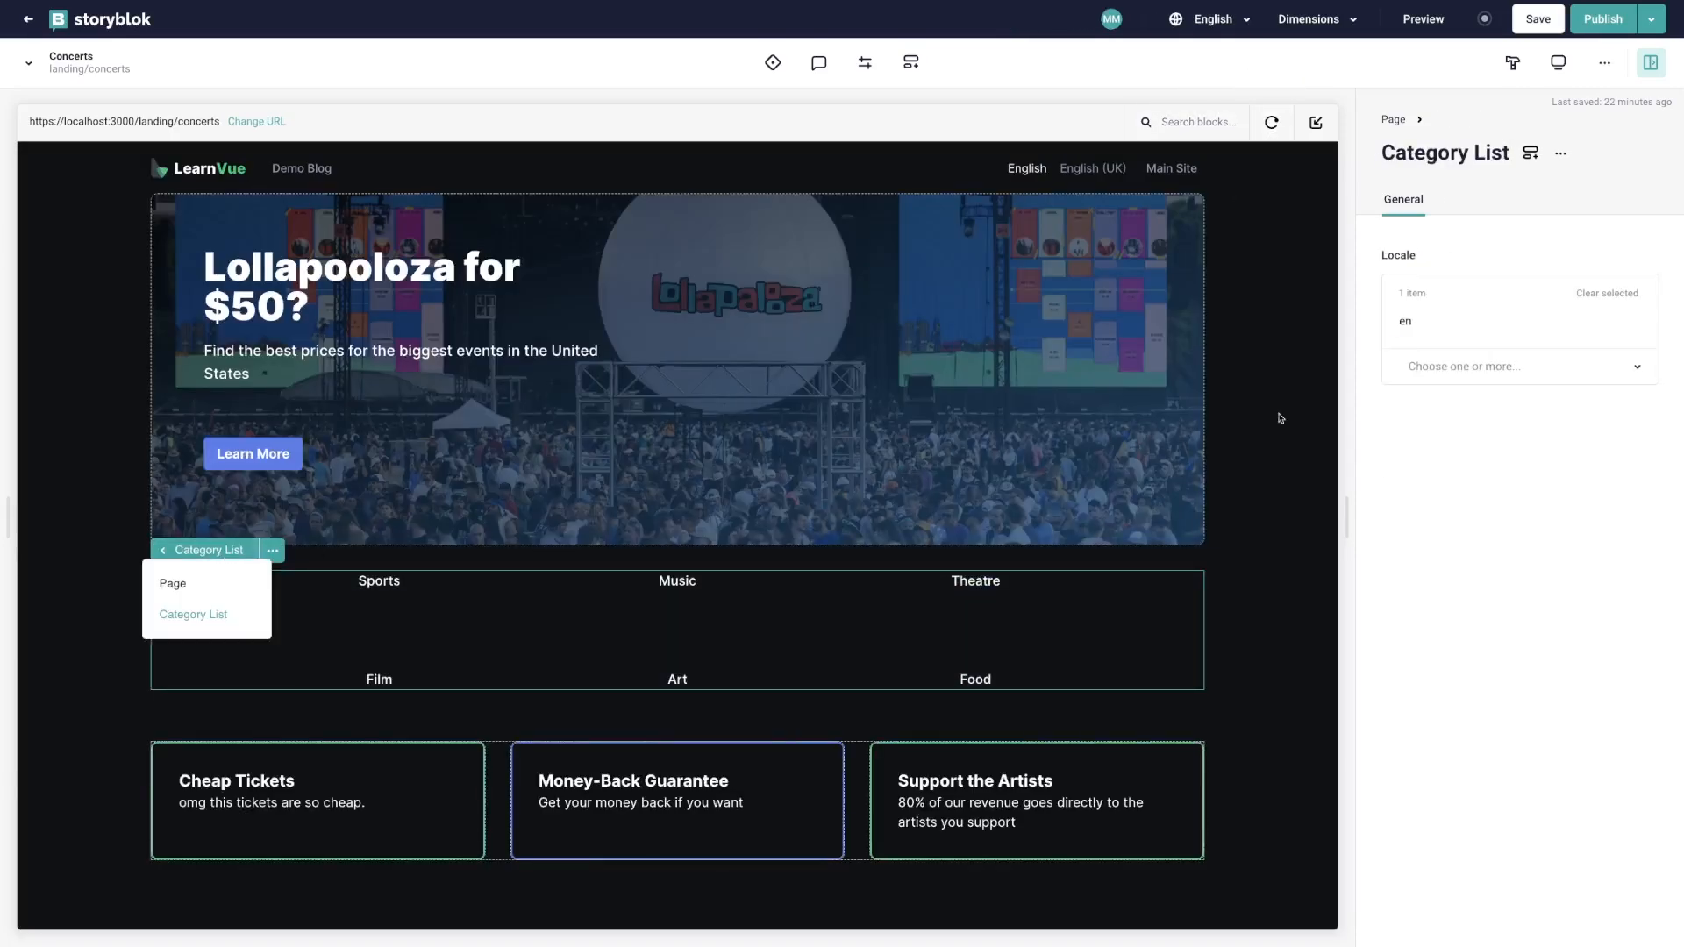
Switch the Hero to English (United Kingdom) and extend its header with 'Now'
click(1518, 366)
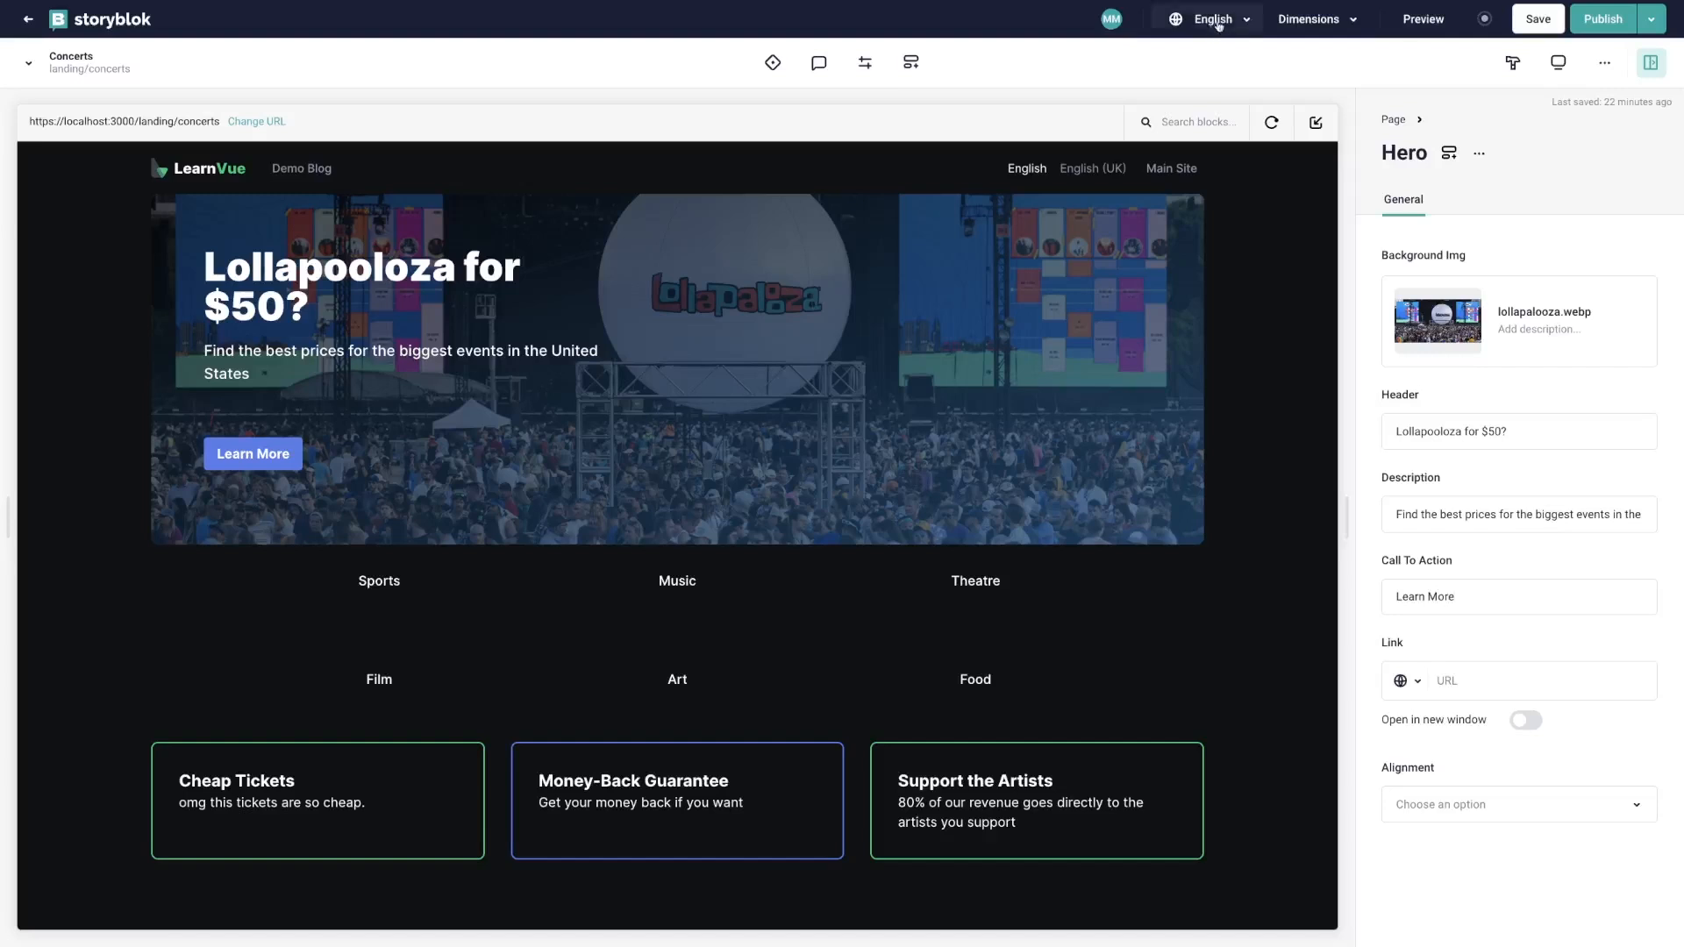
click(1212, 18)
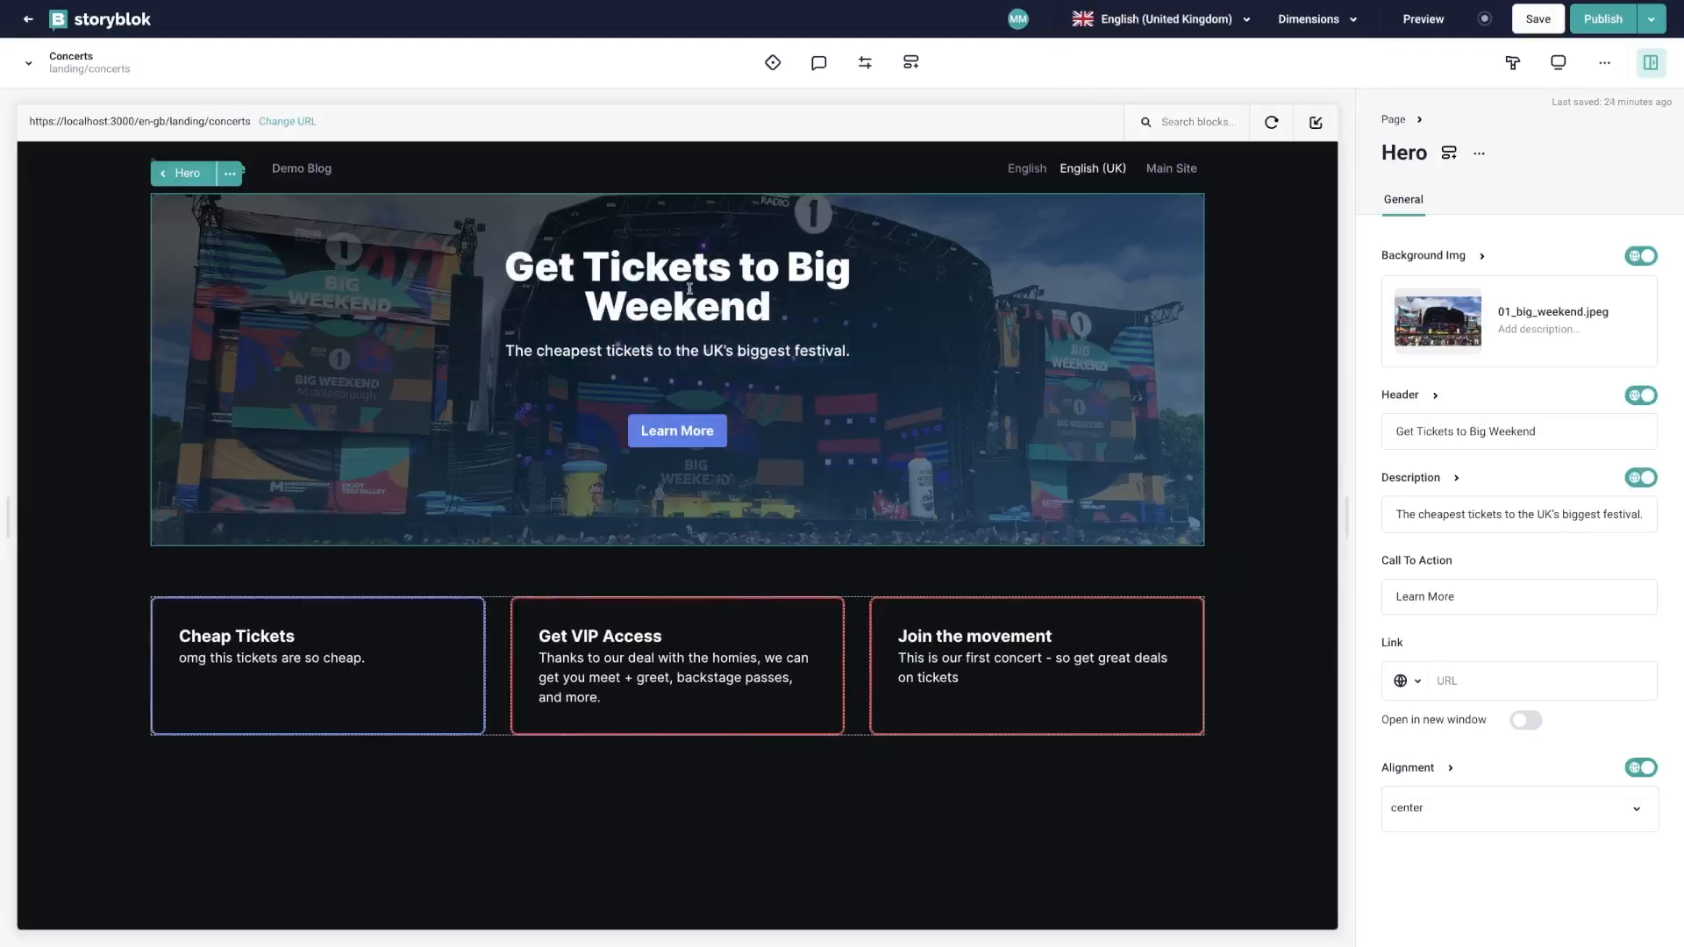
text(Now)
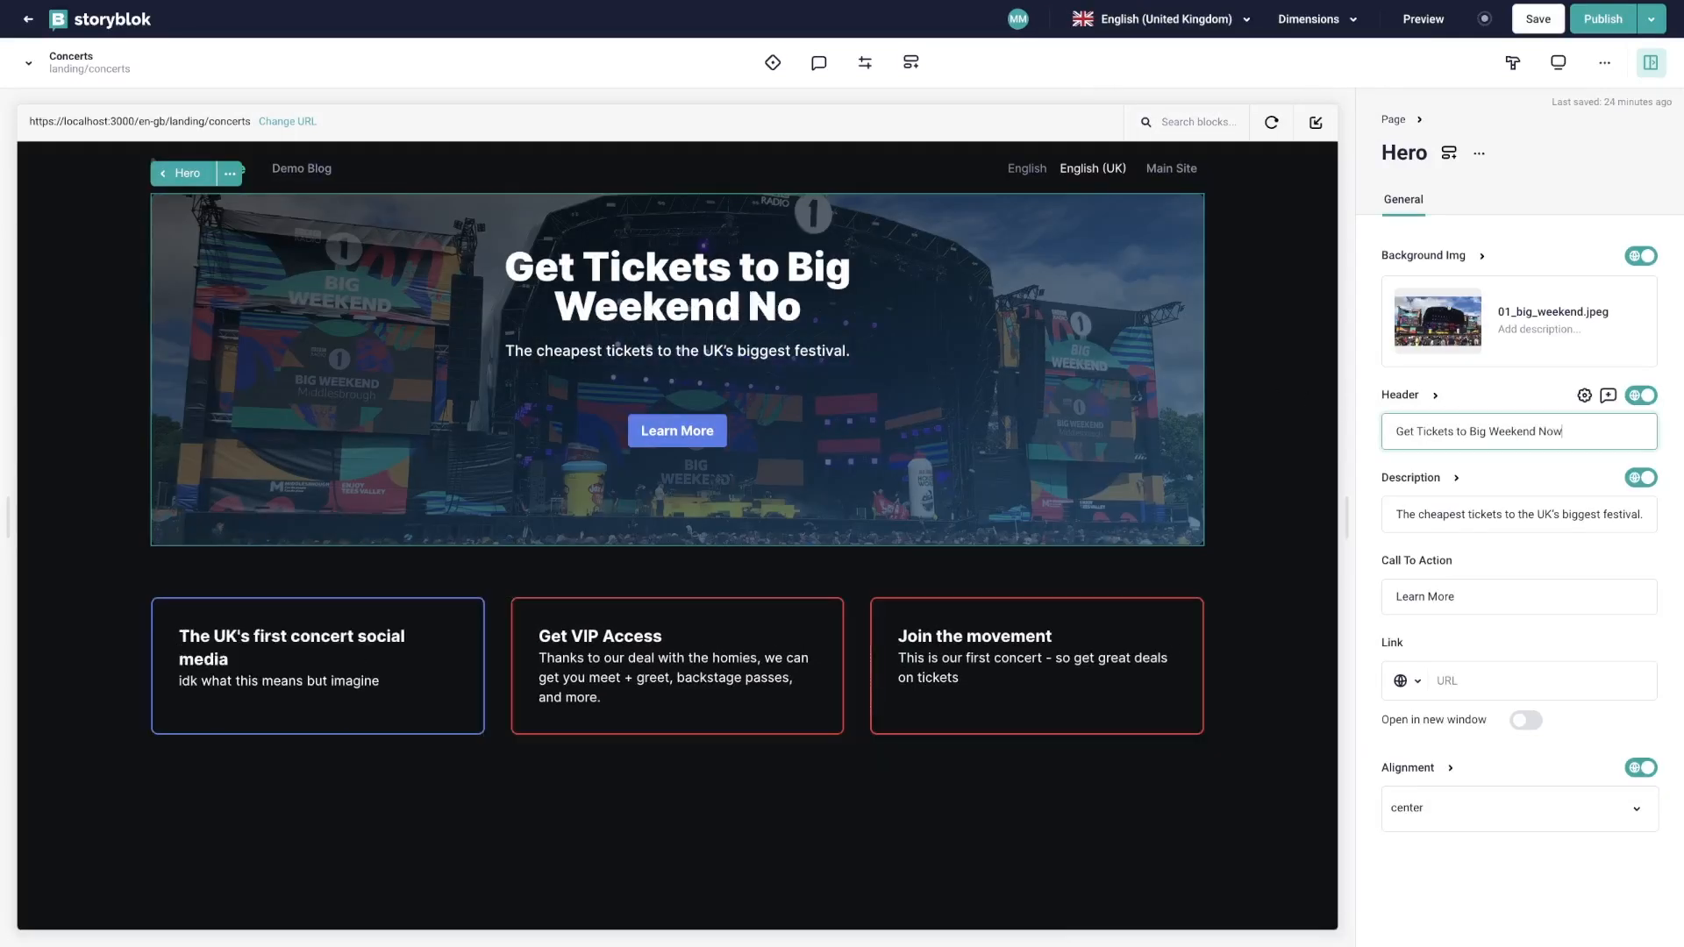